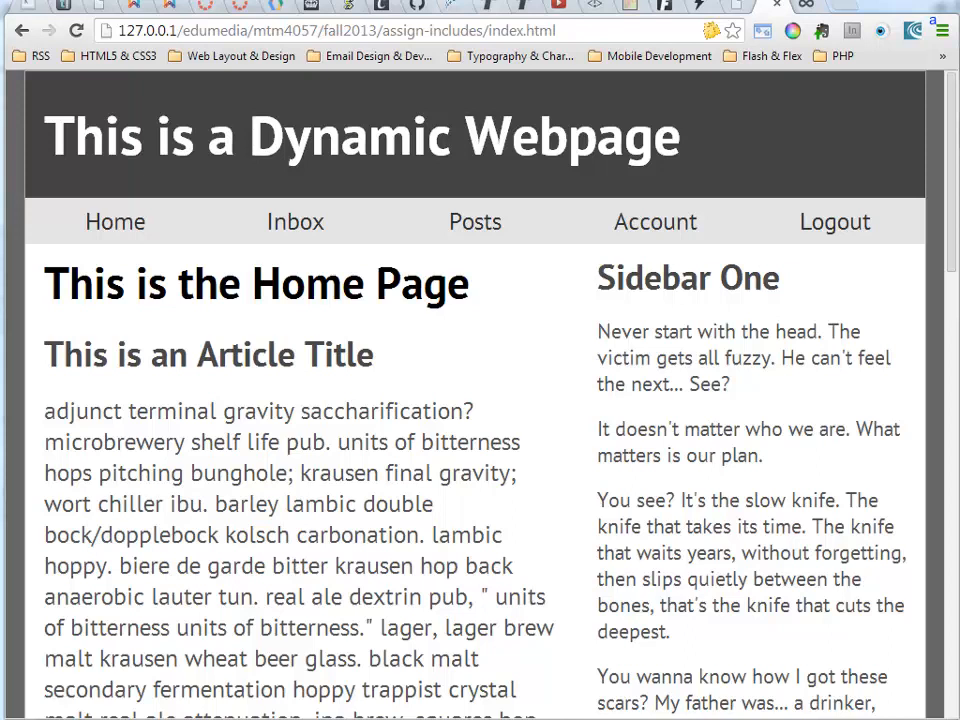
{"action": "mouse_move", "coordinate": [820, 604]}
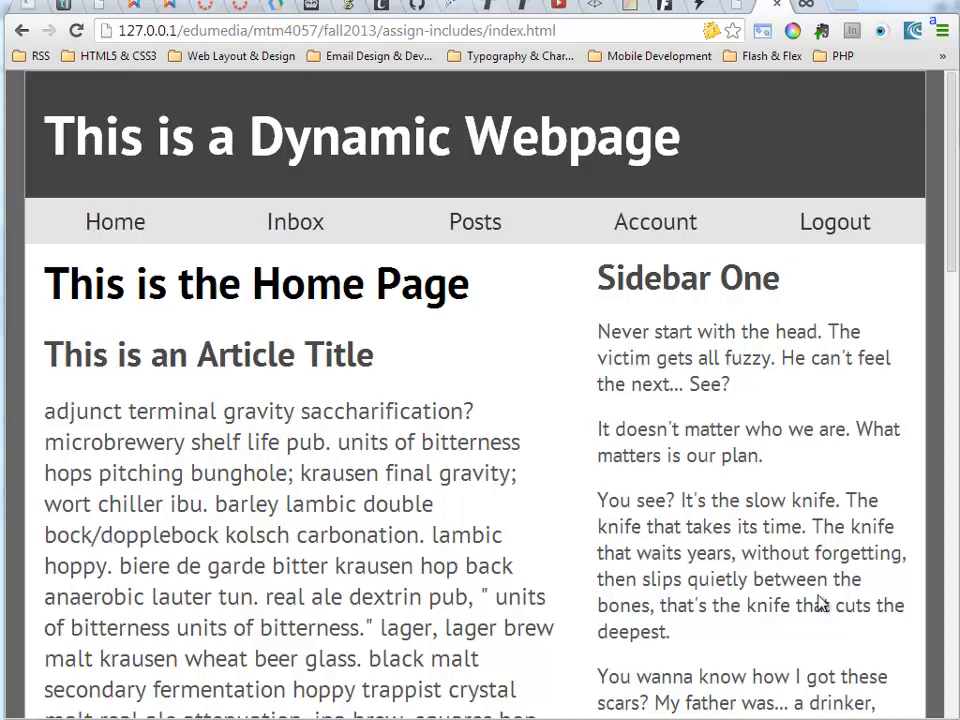
{"action": "mouse_move", "coordinate": [484, 500]}
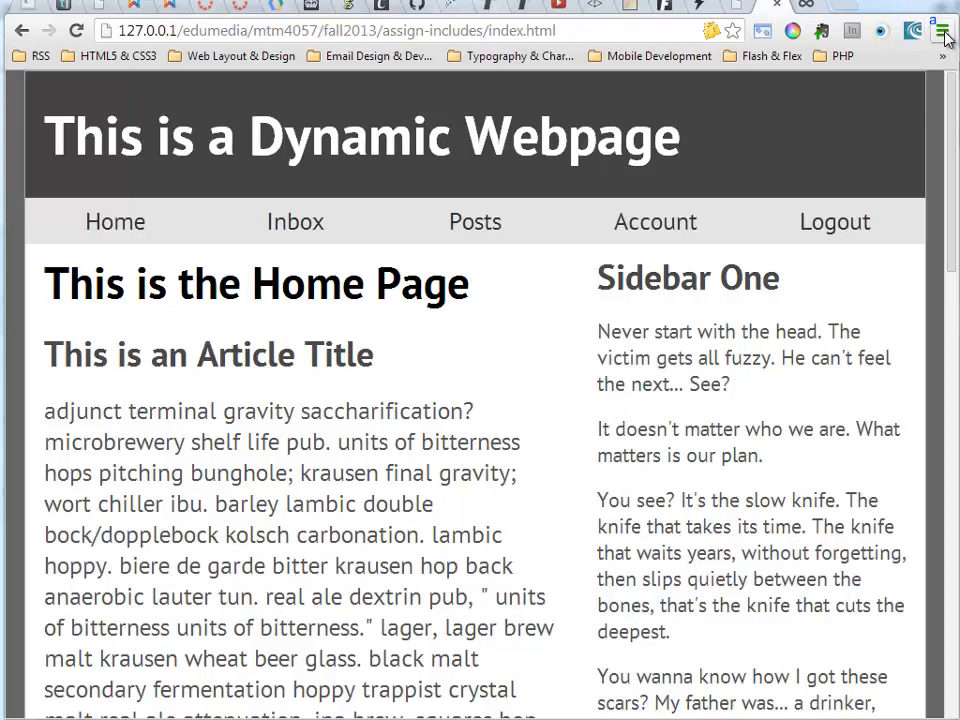
{"action": "mouse_move", "coordinate": [942, 32]}
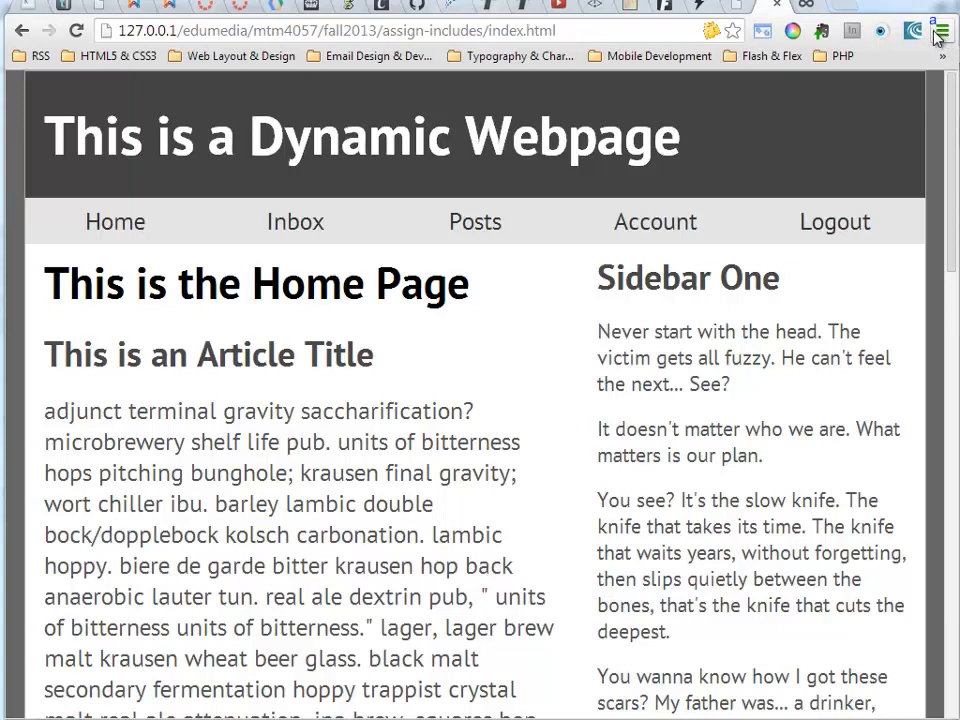
- Open the Chrome menu to reach the developer tools
{"action": "left_click", "coordinate": [940, 30]}
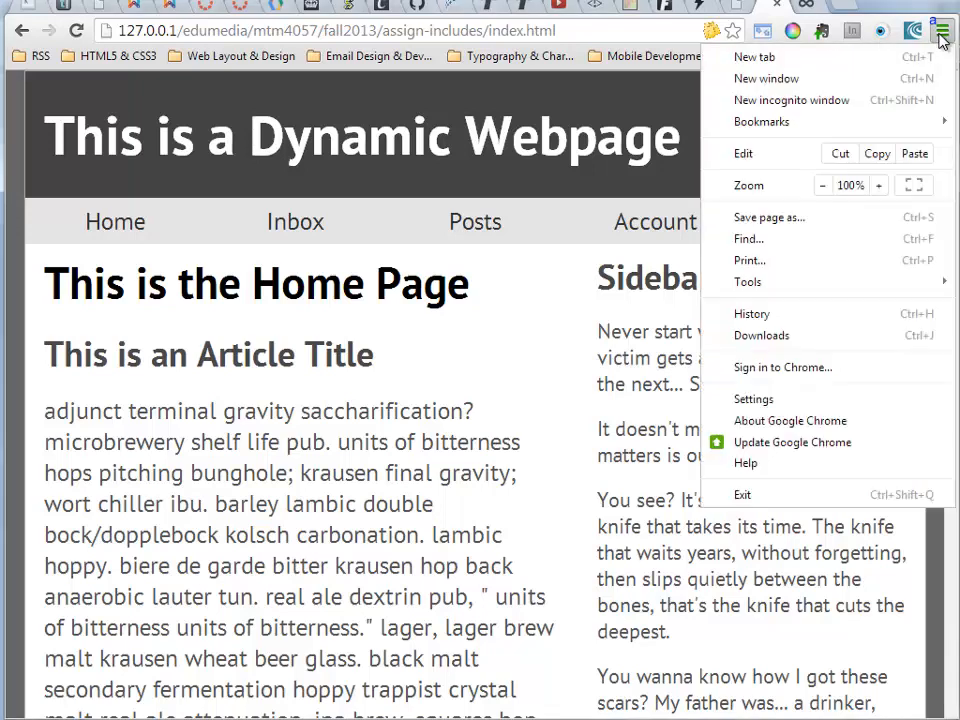
{"action": "mouse_move", "coordinate": [748, 282]}
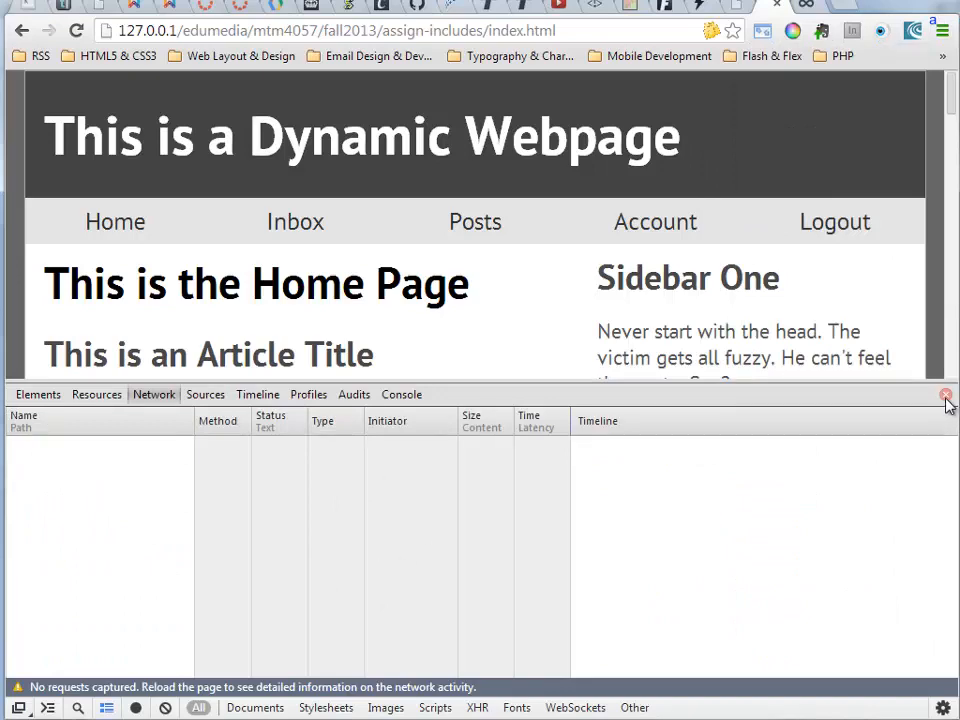
- Close DevTools, then inspect the 'Sidebar One' heading via the page's Inspect element option
{"action": "left_click", "coordinate": [940, 394]}
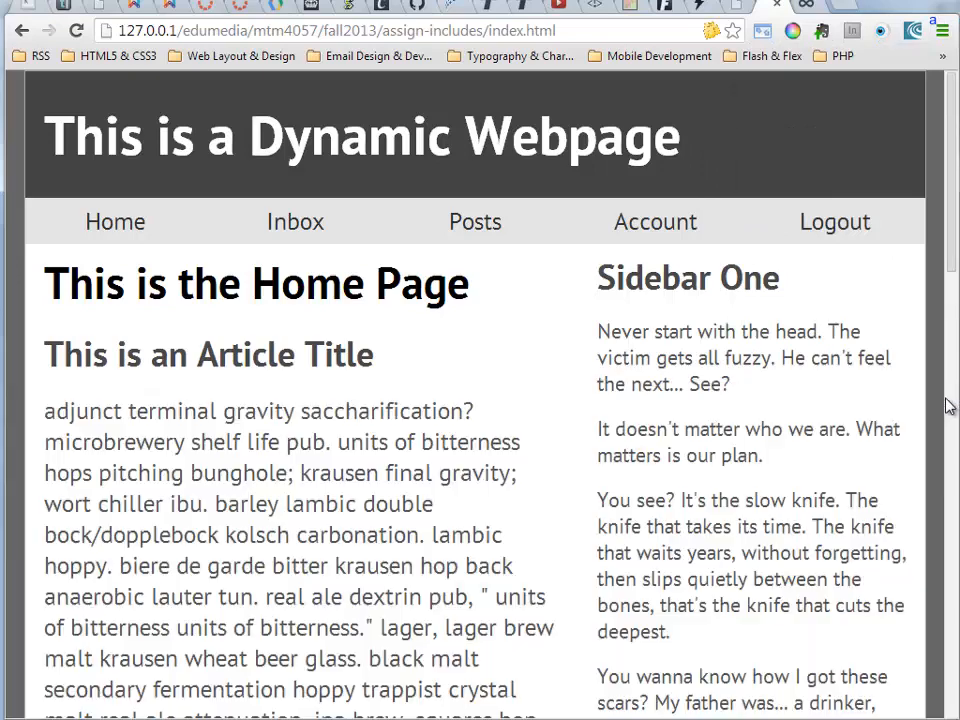
{"action": "mouse_move", "coordinate": [642, 424]}
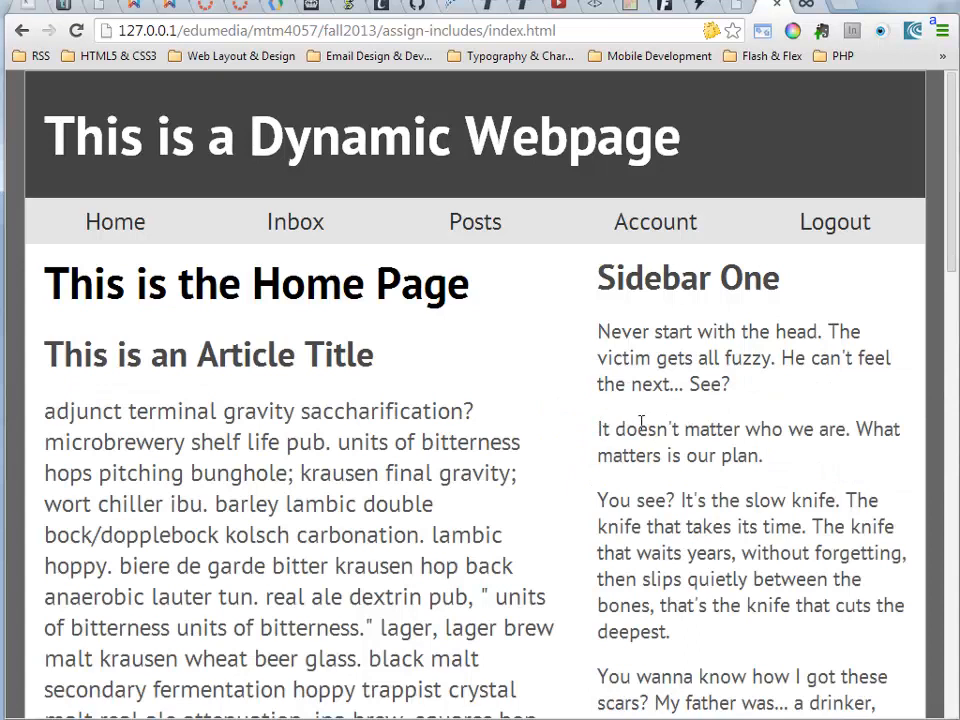
{"action": "right_click", "coordinate": [642, 436]}
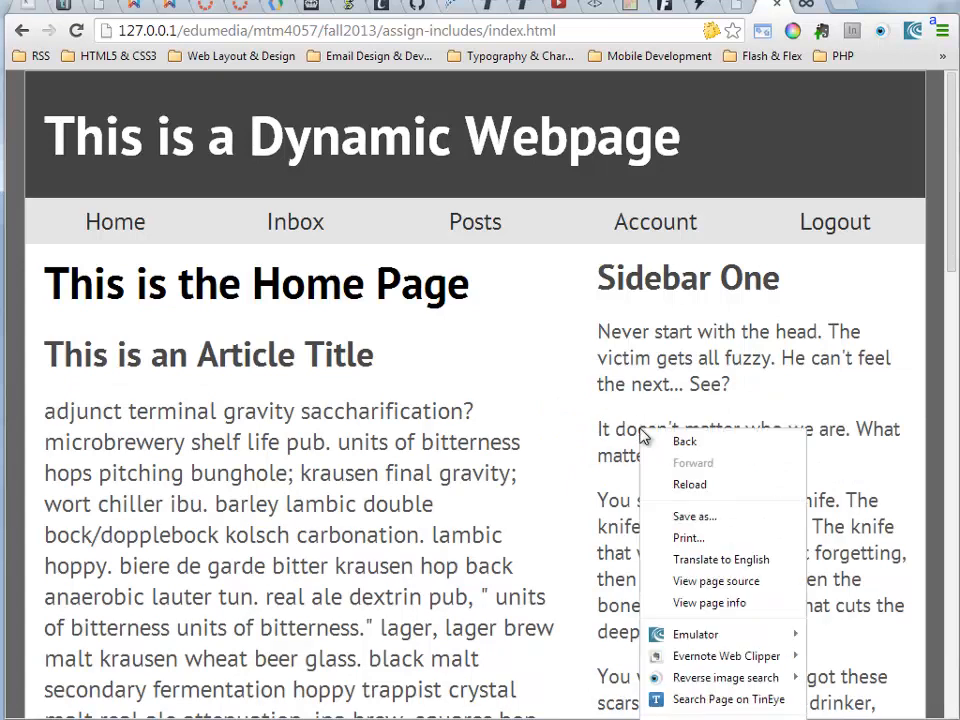
{"action": "mouse_move", "coordinate": [742, 632]}
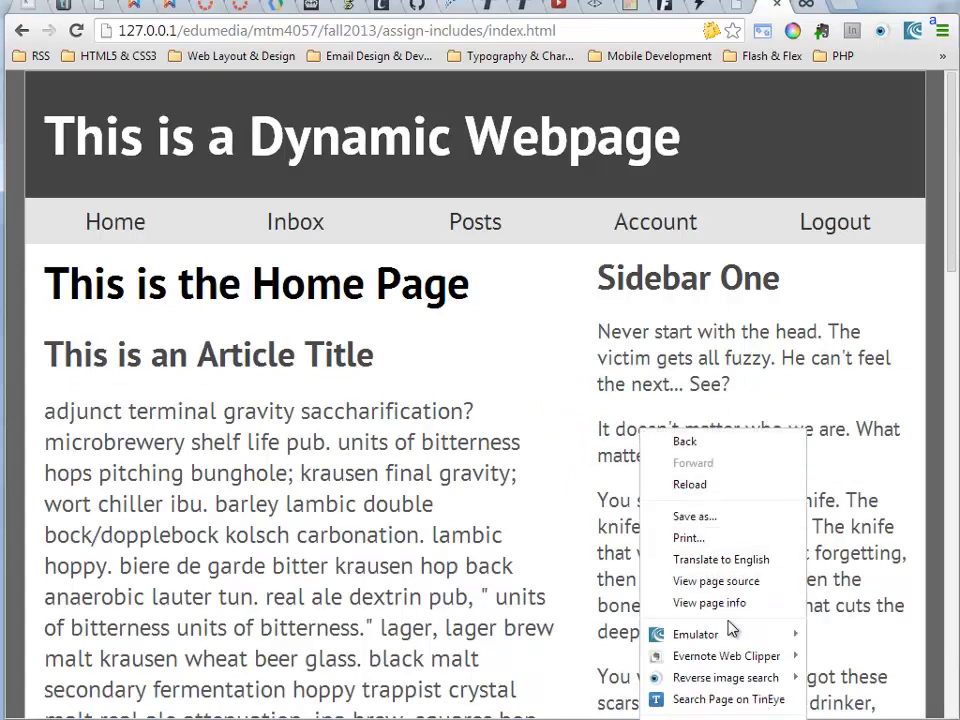
{"action": "mouse_move", "coordinate": [656, 316]}
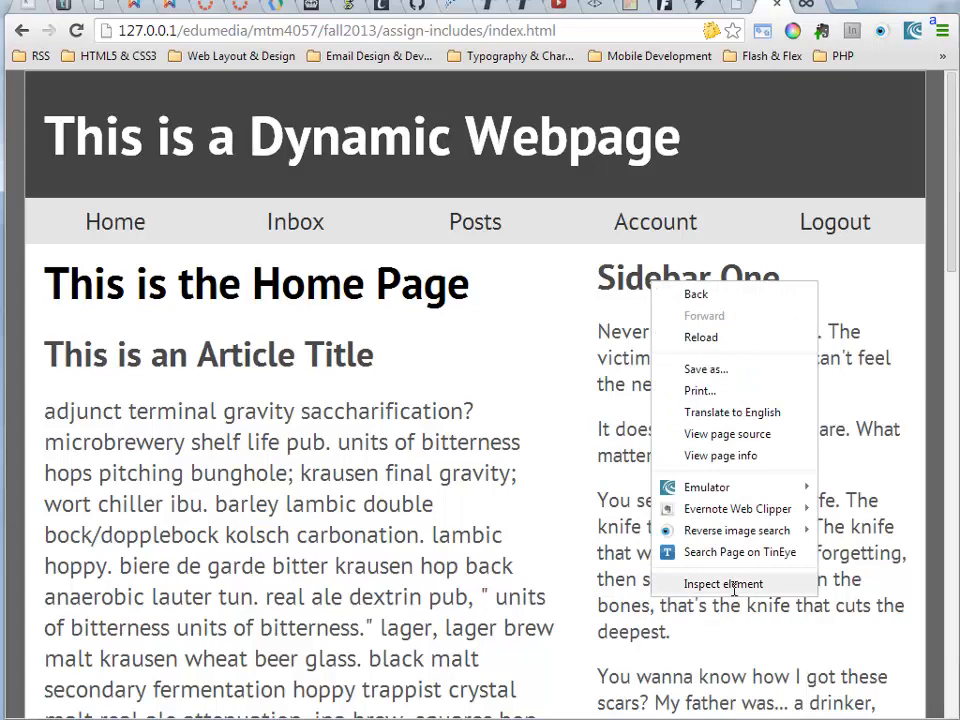
{"action": "left_click", "coordinate": [724, 584]}
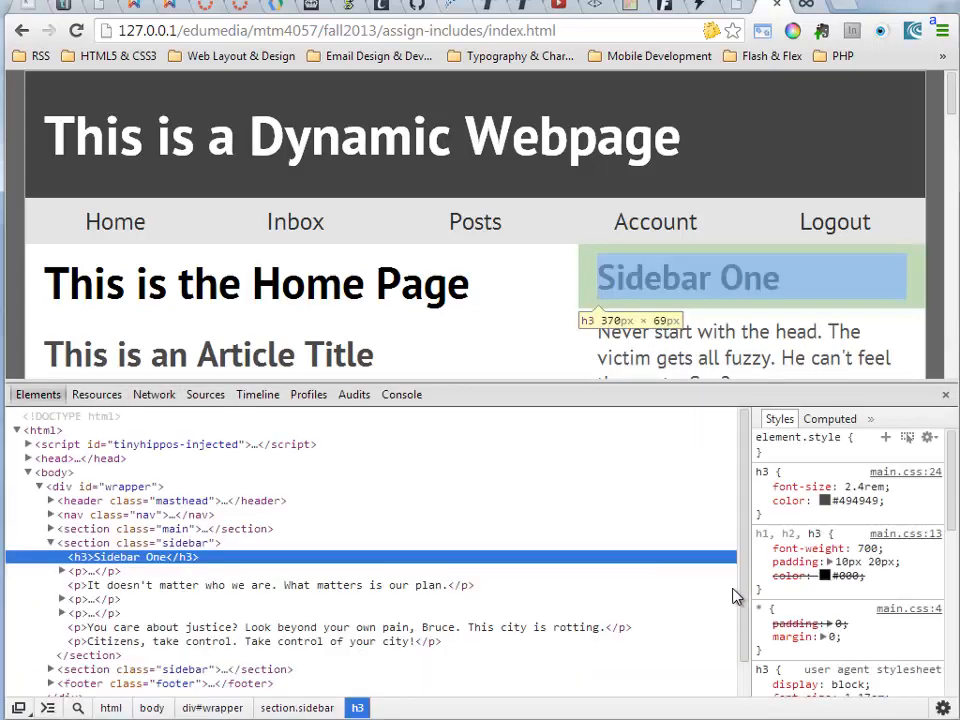
{"action": "mouse_move", "coordinate": [736, 596]}
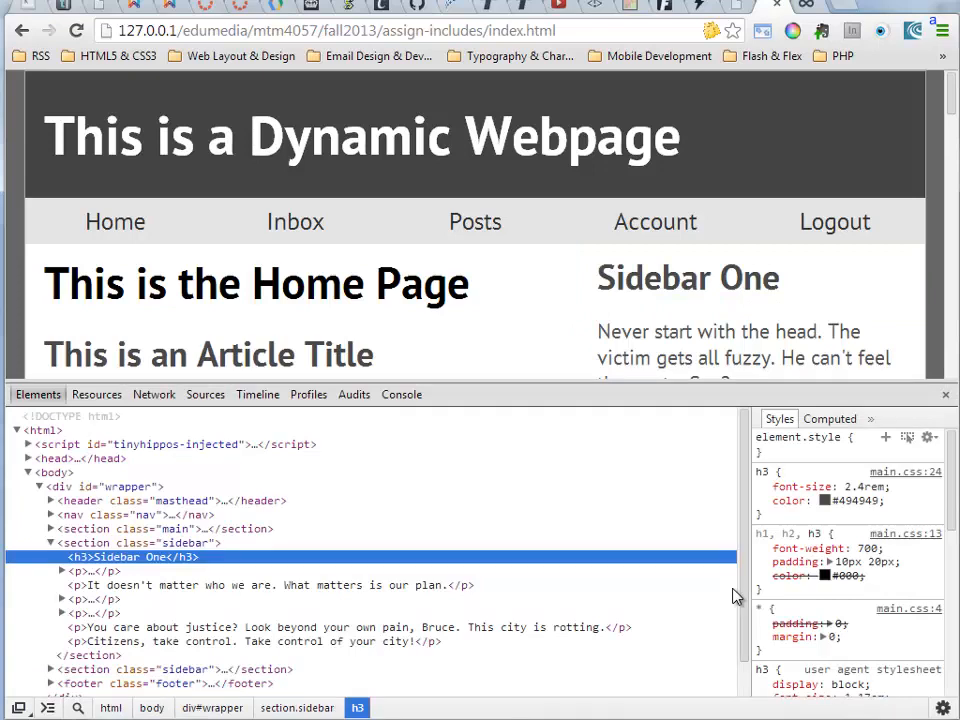
{"action": "mouse_move", "coordinate": [38, 396]}
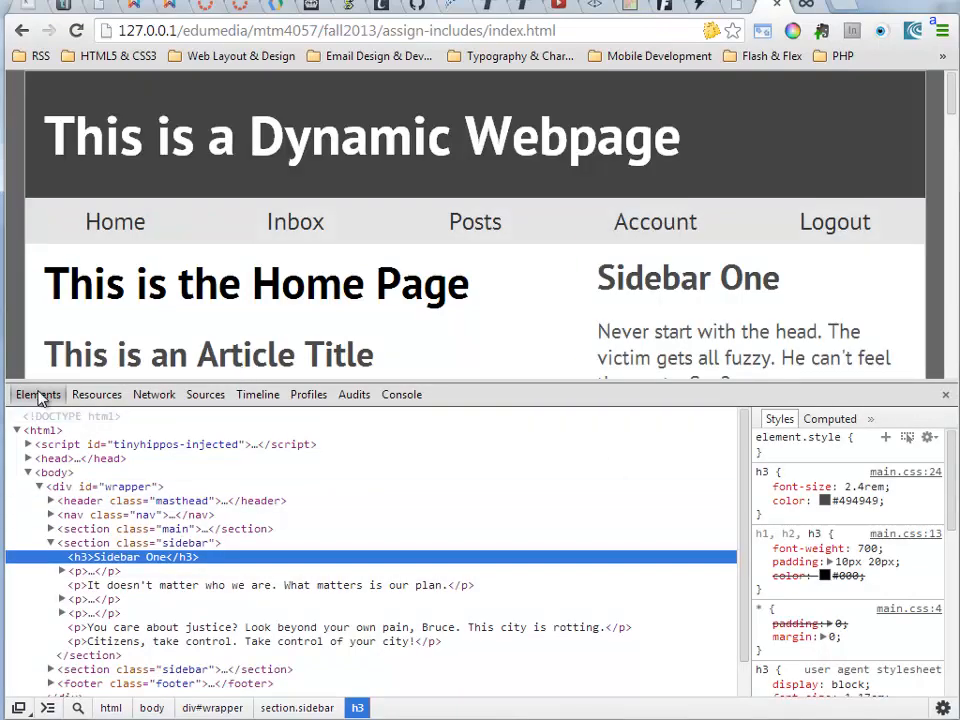
{"action": "mouse_move", "coordinate": [34, 432]}
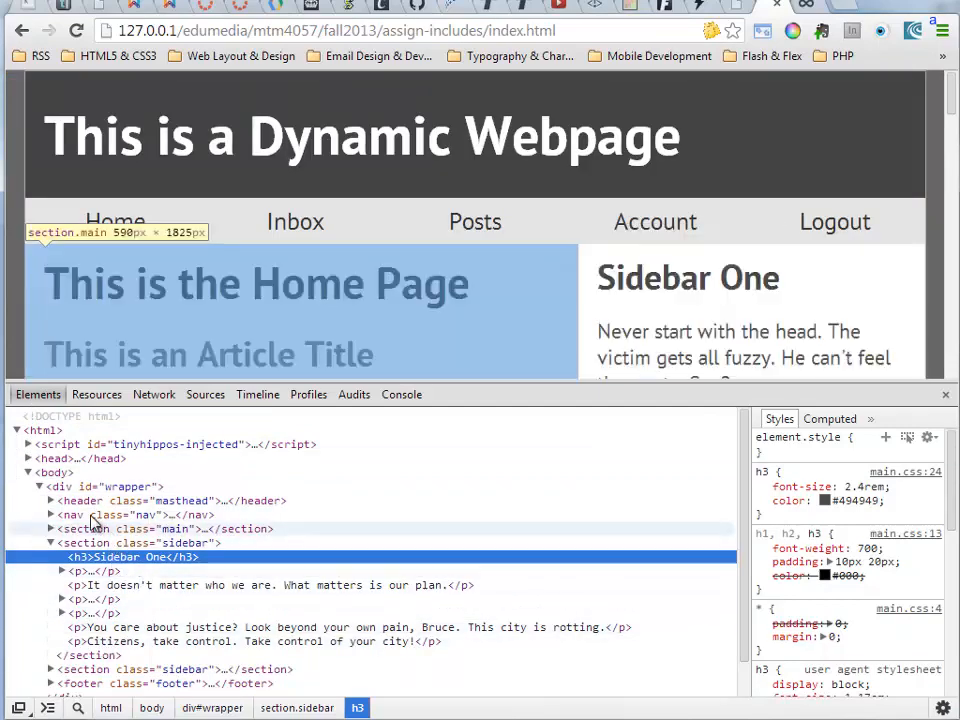
{"action": "mouse_move", "coordinate": [82, 500]}
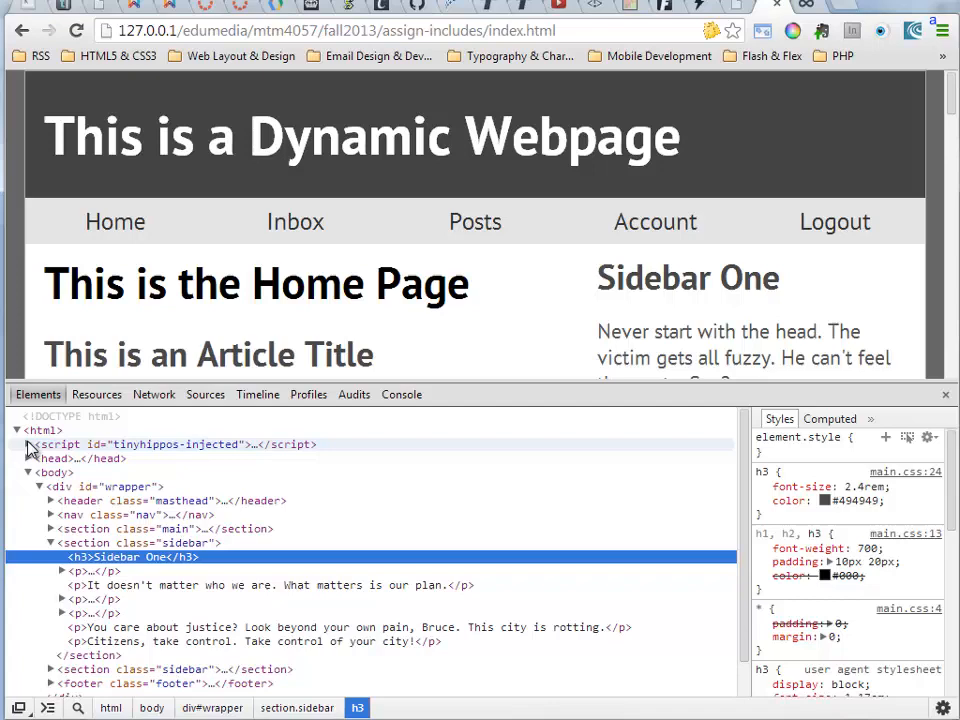
{"action": "left_click", "coordinate": [30, 444]}
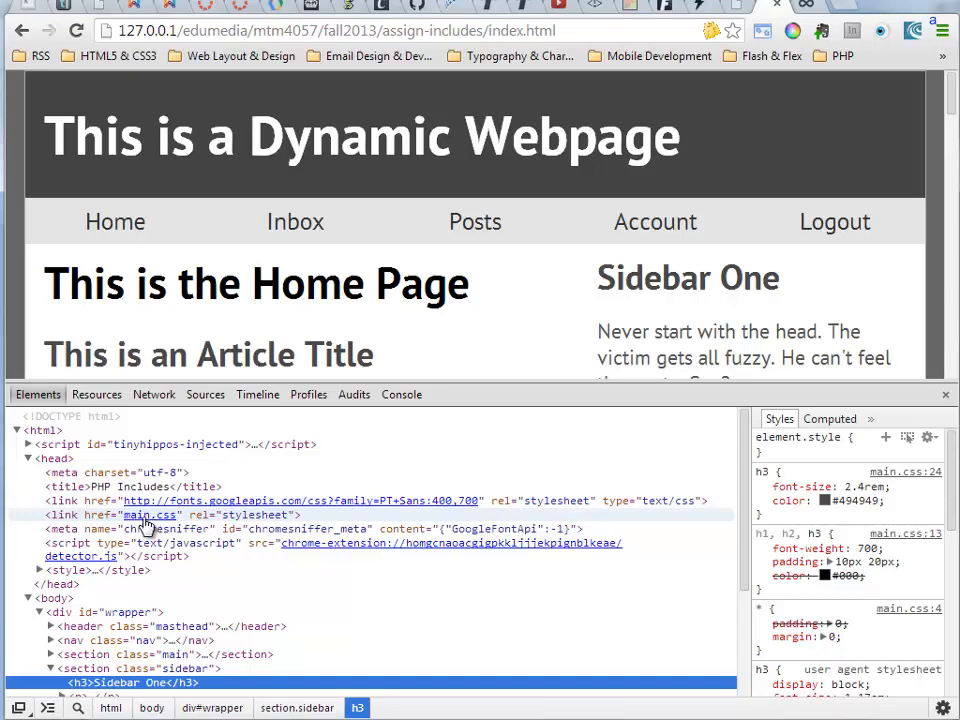
{"action": "mouse_move", "coordinate": [160, 524]}
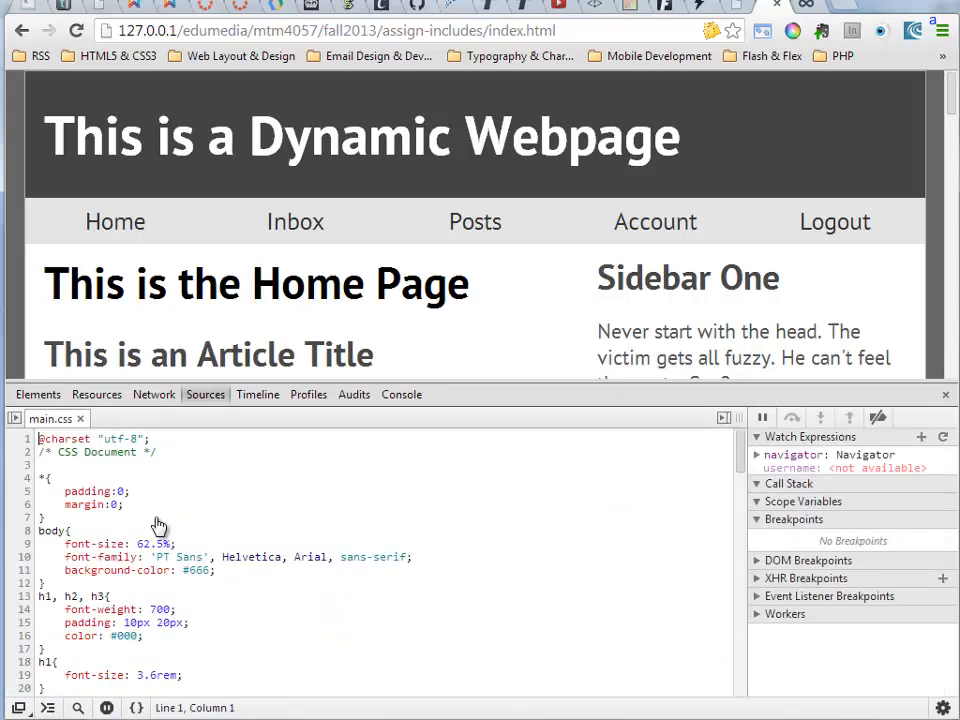
{"action": "mouse_move", "coordinate": [88, 420]}
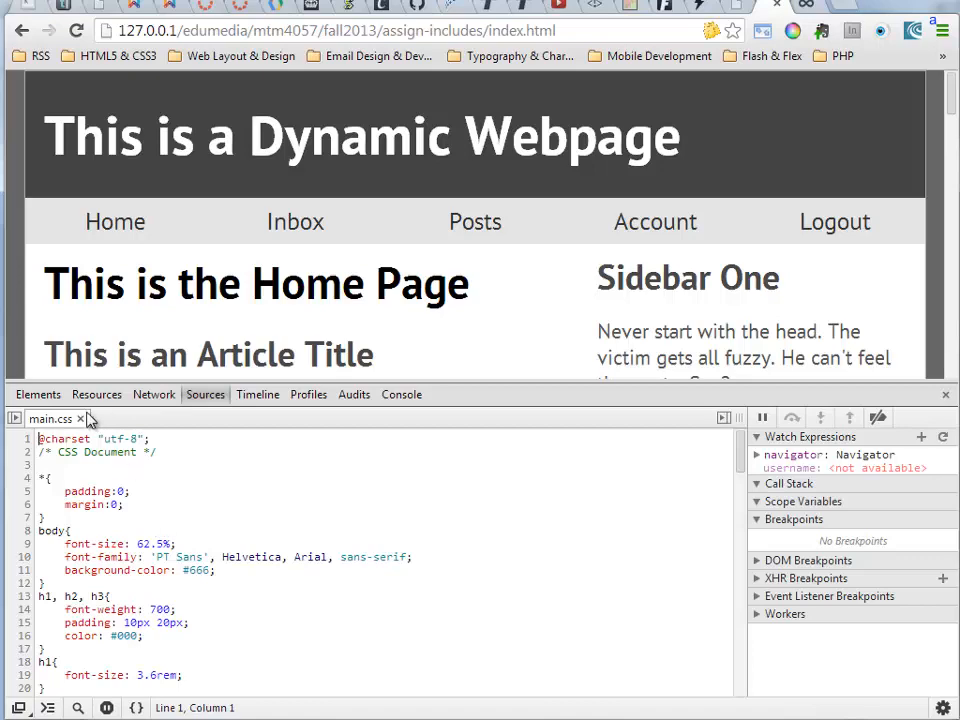
{"action": "left_click", "coordinate": [80, 420]}
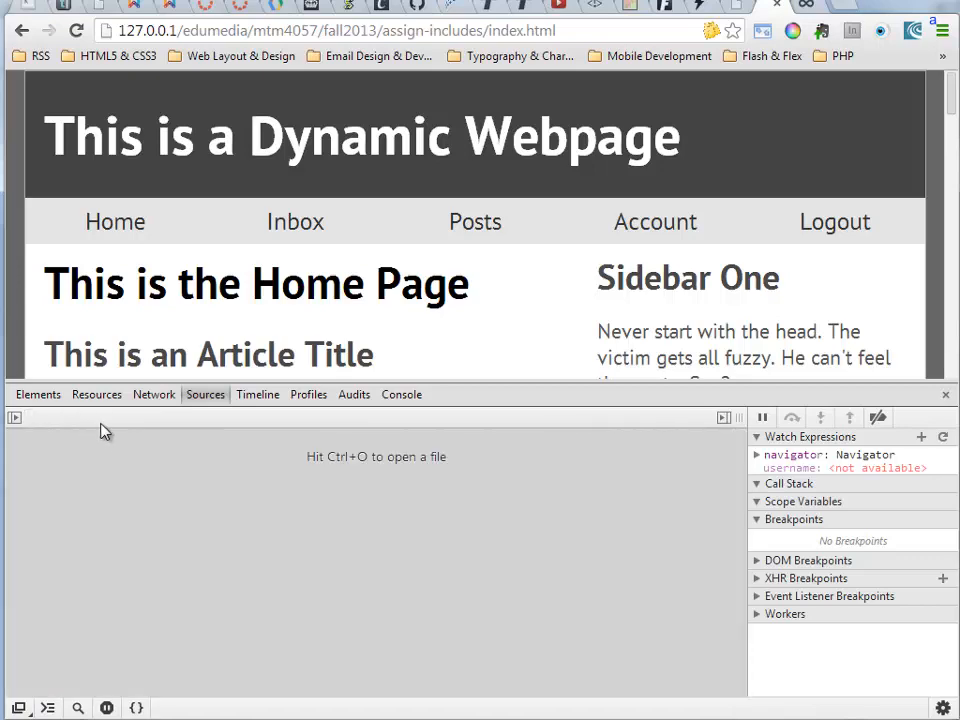
{"action": "left_click", "coordinate": [38, 394]}
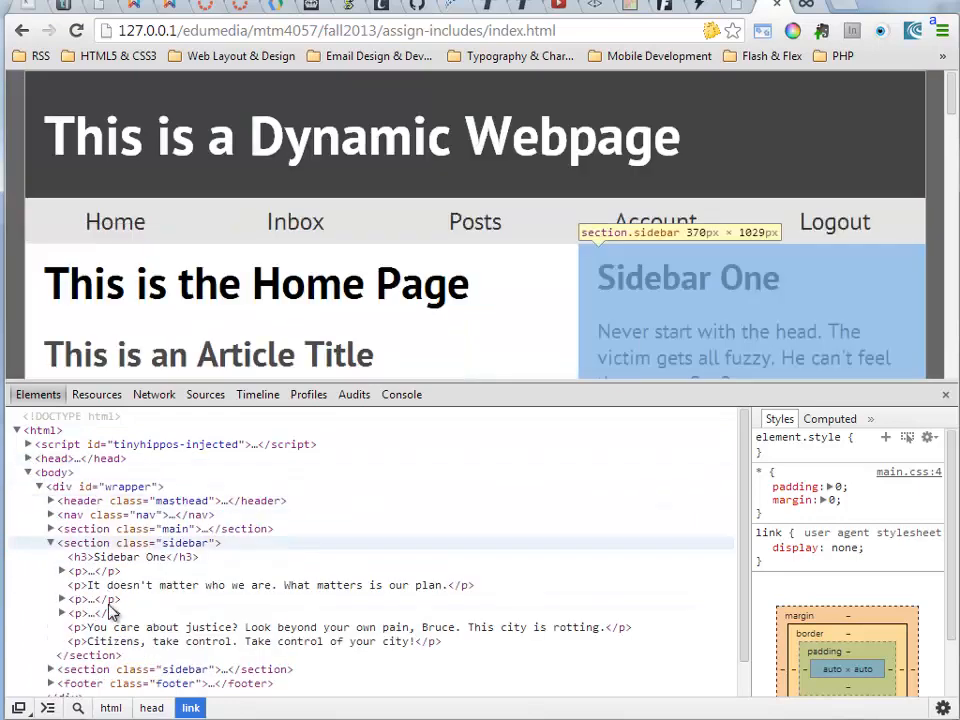
- Select a paragraph inside the sidebar section to view its padding, font and colour styles
{"action": "left_click", "coordinate": [84, 600]}
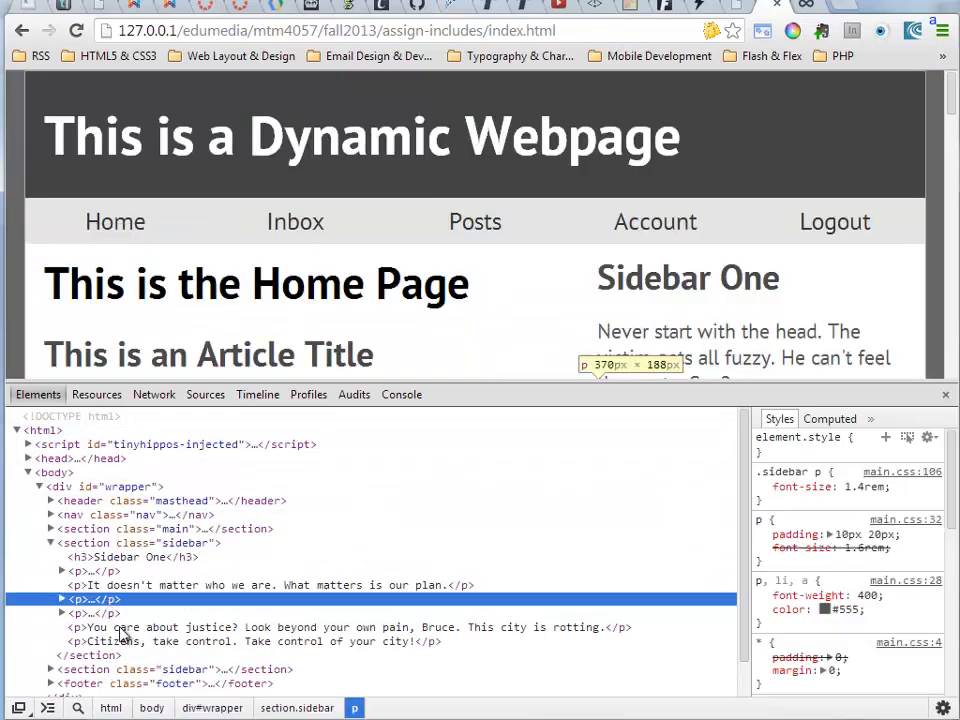
{"action": "mouse_move", "coordinate": [112, 710]}
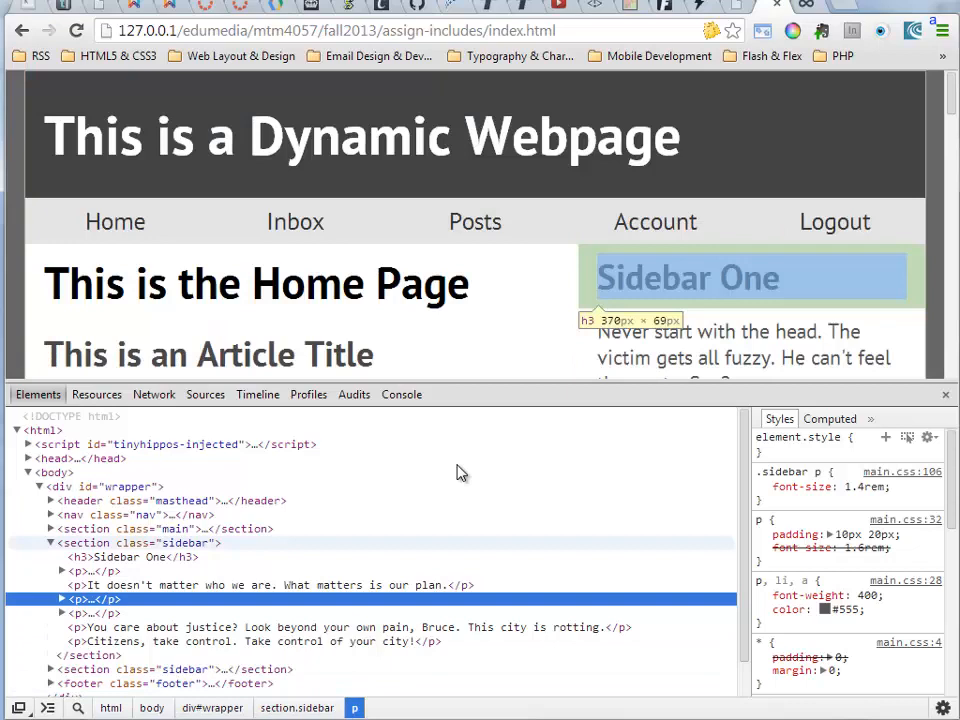
{"action": "mouse_move", "coordinate": [484, 380]}
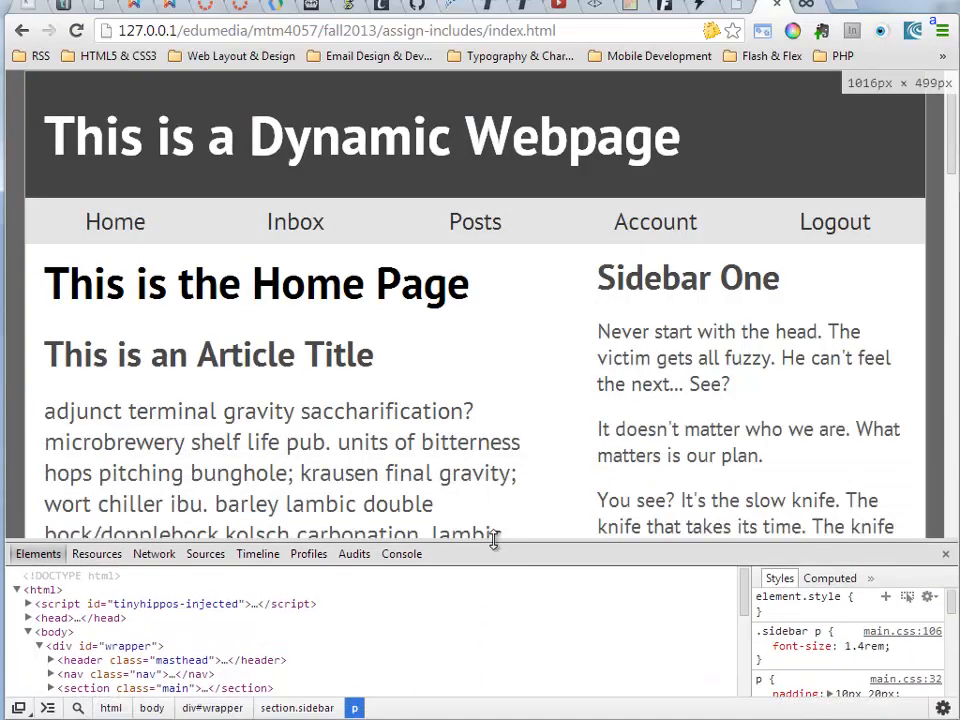
{"action": "mouse_move", "coordinate": [212, 708]}
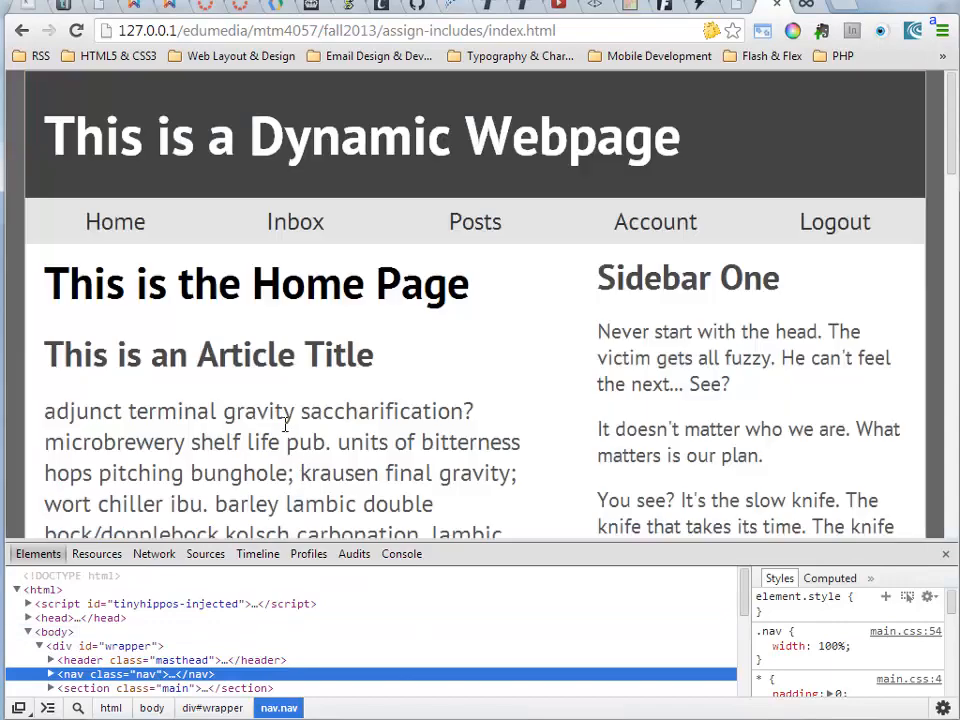
{"action": "mouse_move", "coordinate": [184, 686]}
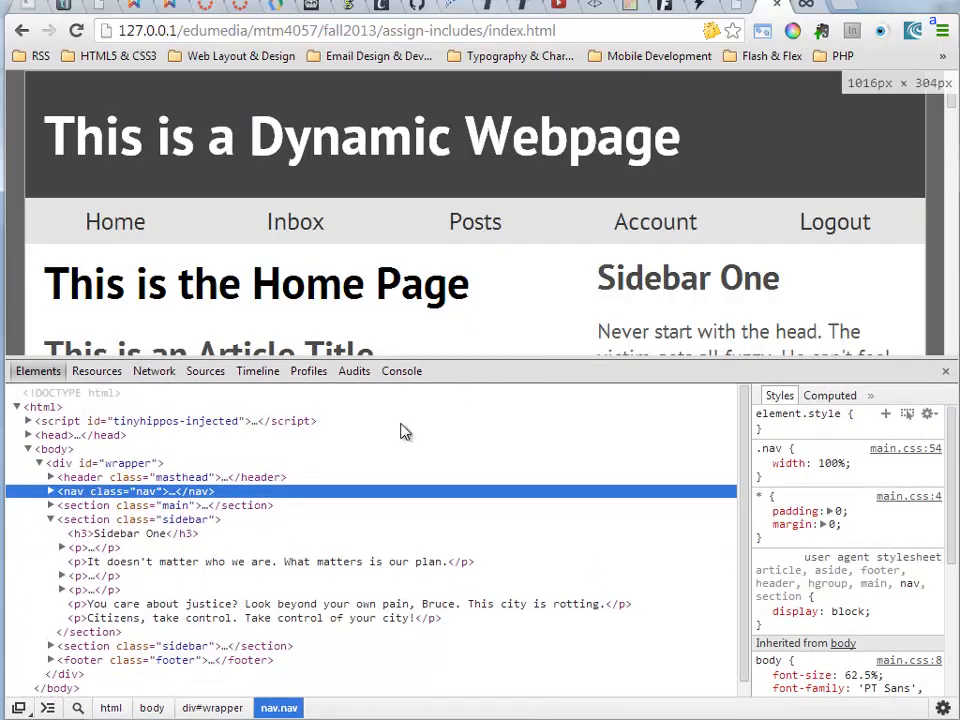
{"action": "mouse_move", "coordinate": [108, 492]}
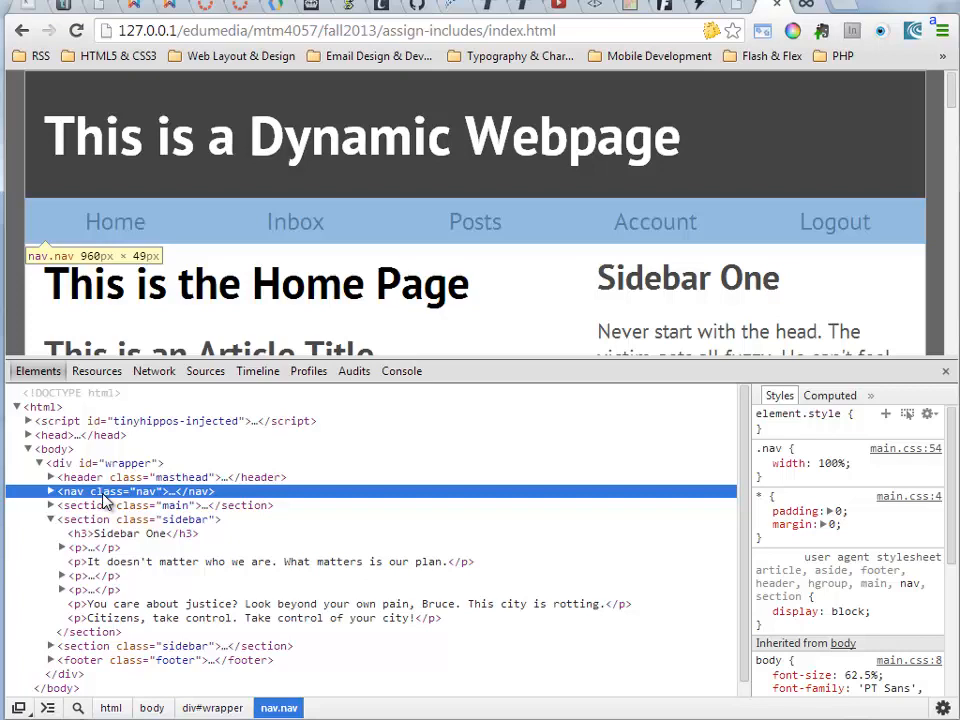
{"action": "mouse_move", "coordinate": [752, 508]}
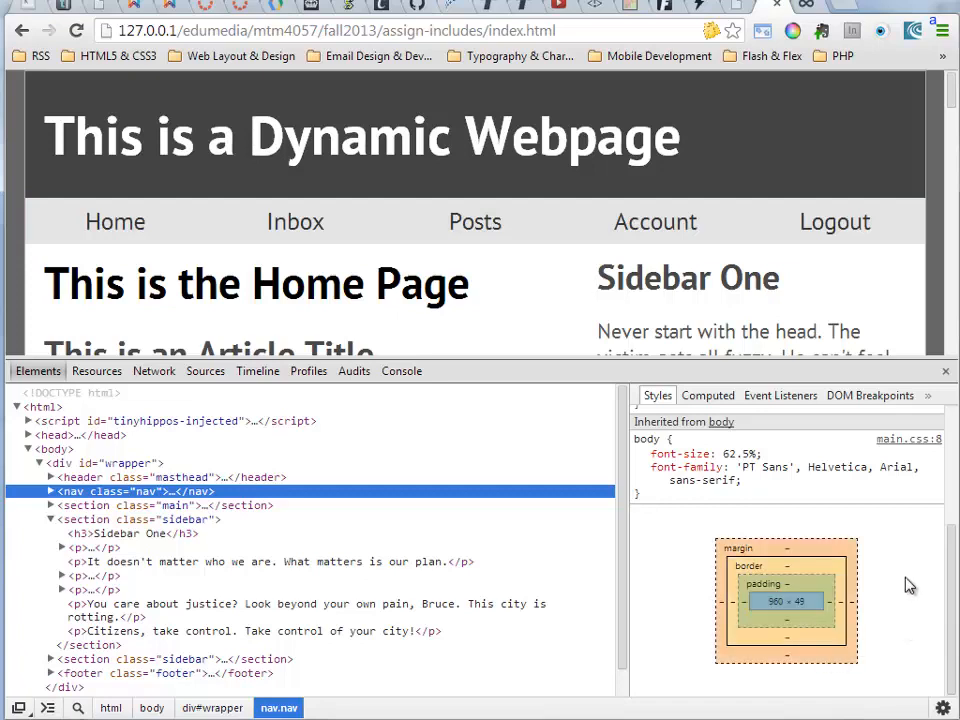
{"action": "mouse_move", "coordinate": [152, 492]}
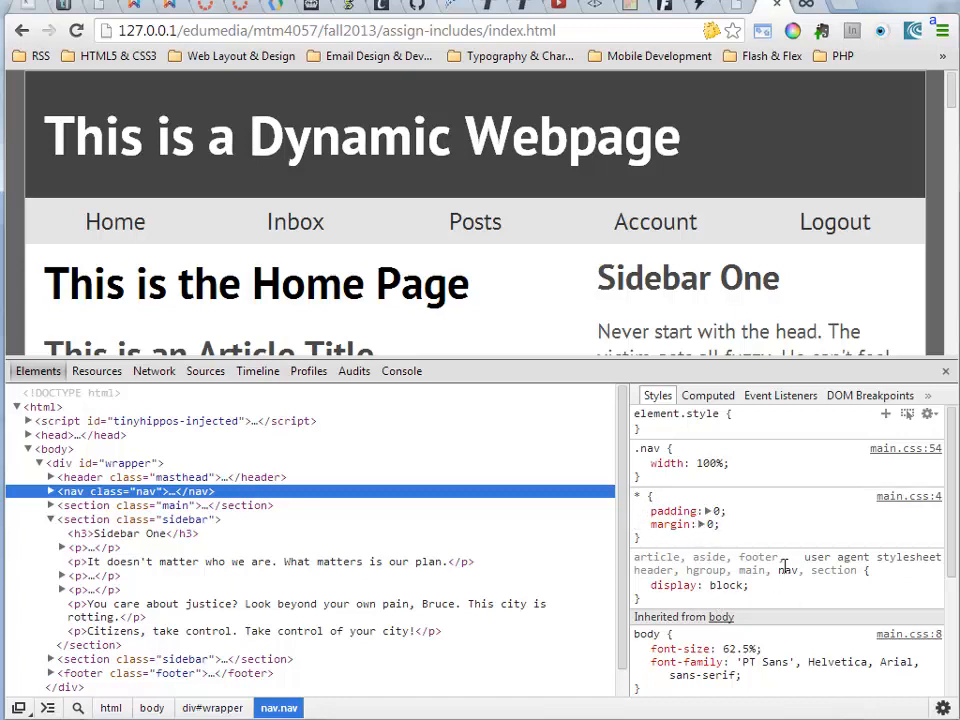
{"action": "mouse_move", "coordinate": [740, 586]}
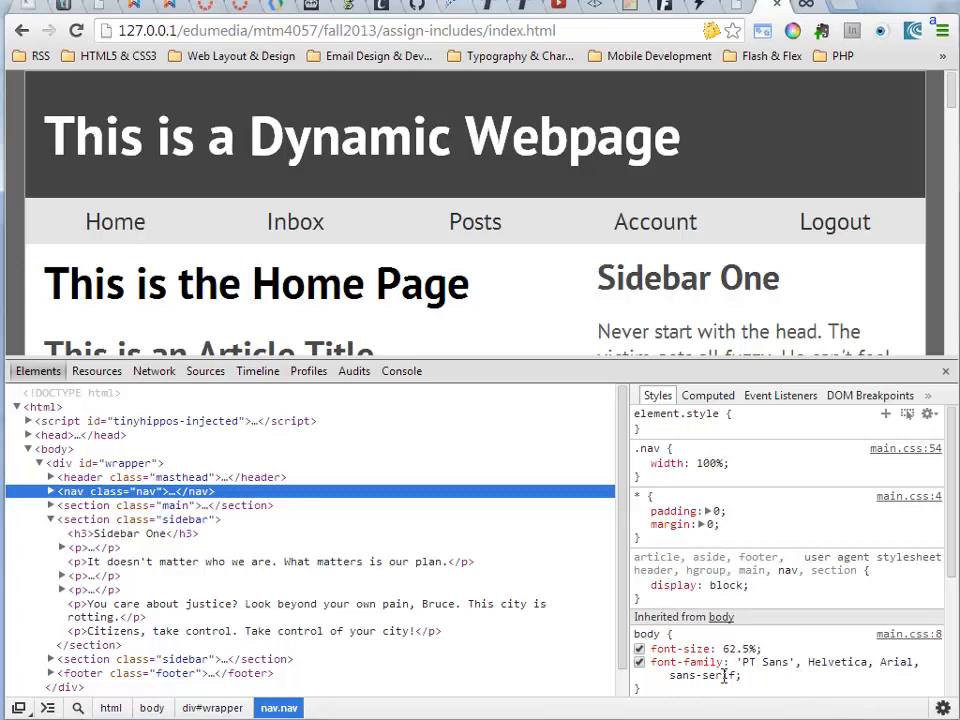
{"action": "mouse_move", "coordinate": [728, 636]}
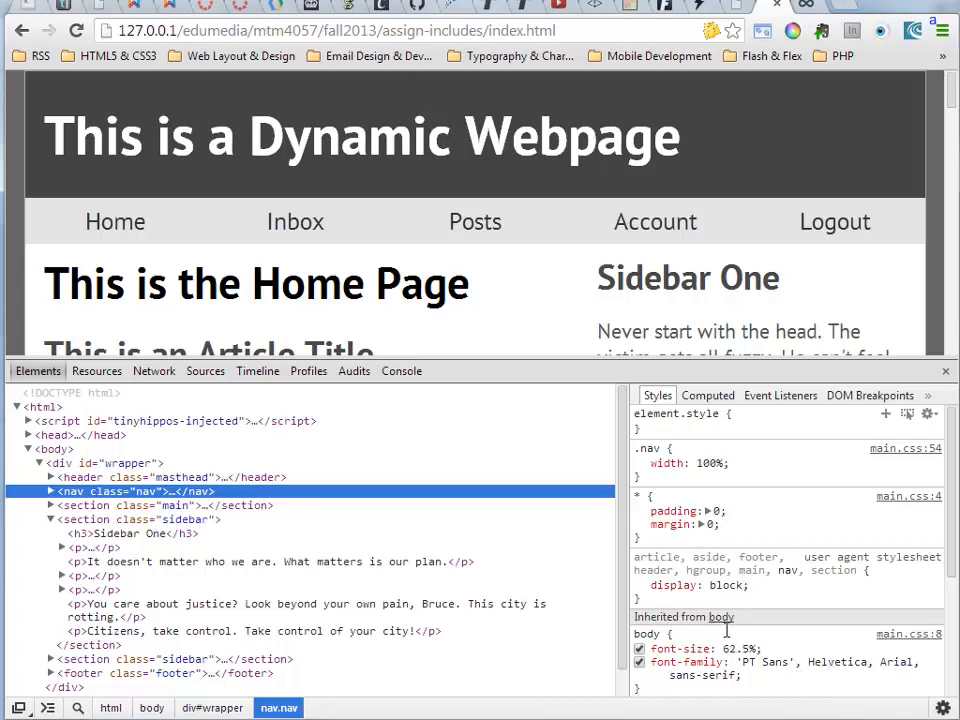
{"action": "mouse_move", "coordinate": [724, 632]}
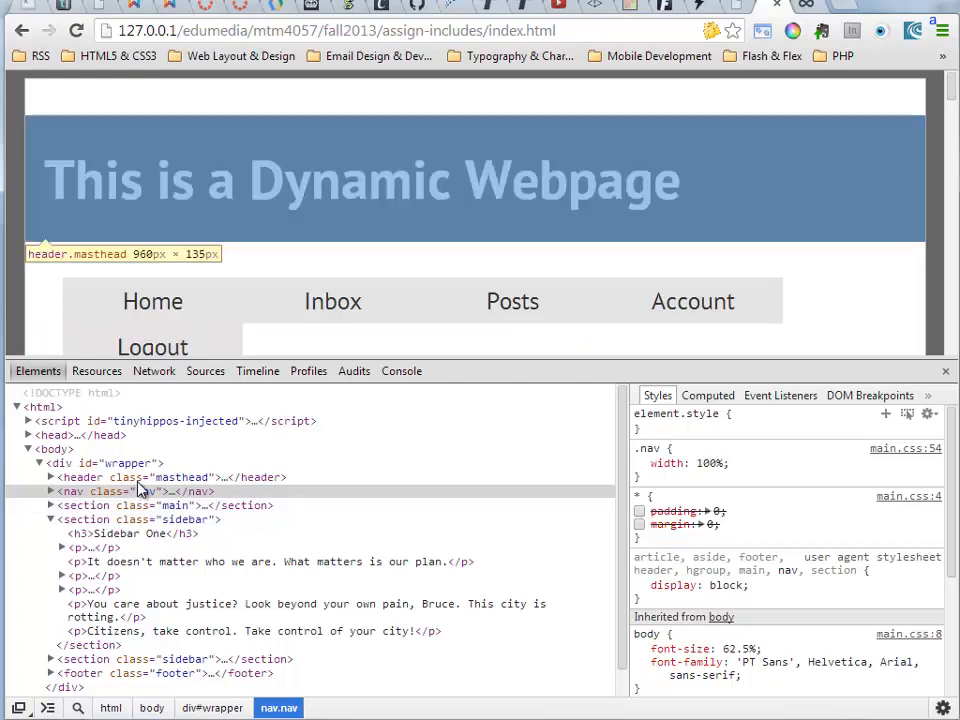
{"action": "left_click", "coordinate": [640, 464]}
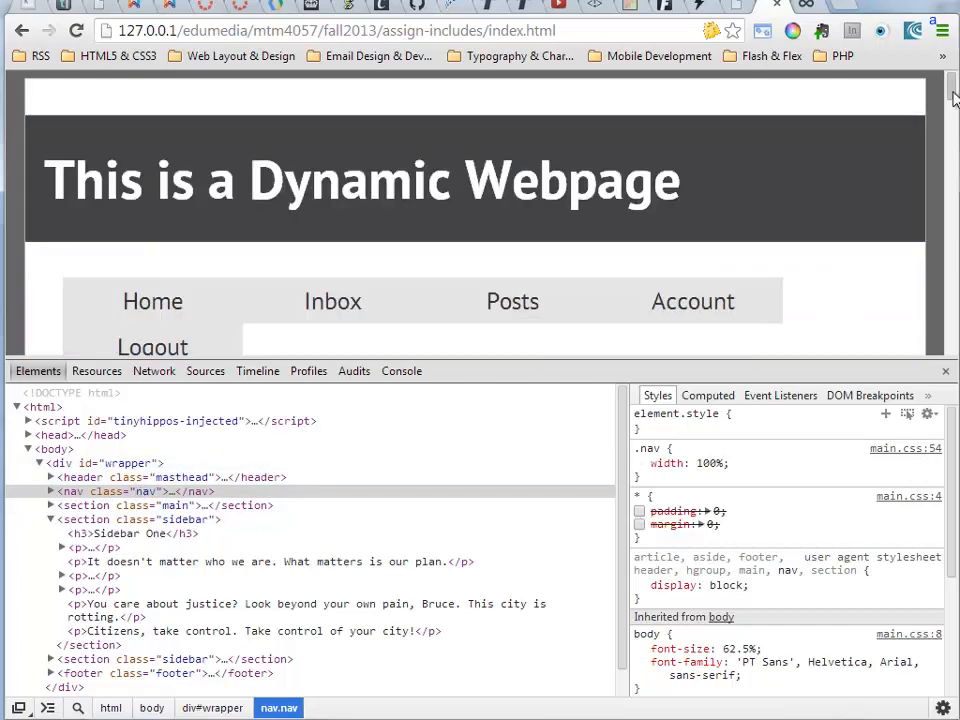
{"action": "scroll", "scroll_direction": "down", "scroll_amount": 3}
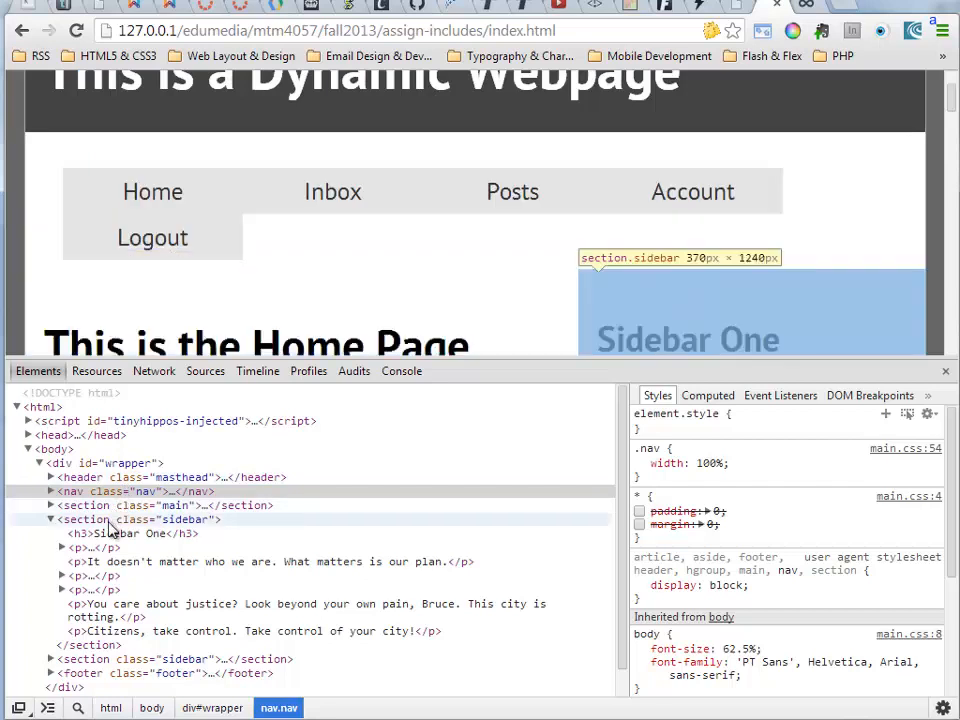
{"action": "mouse_move", "coordinate": [112, 504]}
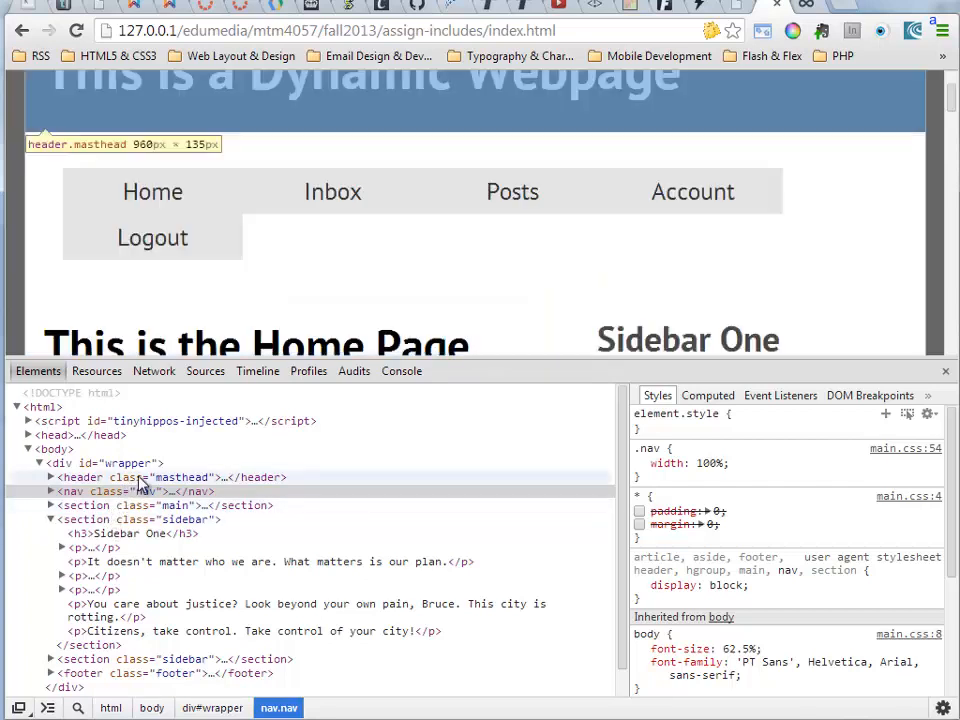
- Expand nav, ul.navbar and the first li to reveal the Home link, then collapse nav
{"action": "left_click", "coordinate": [148, 492]}
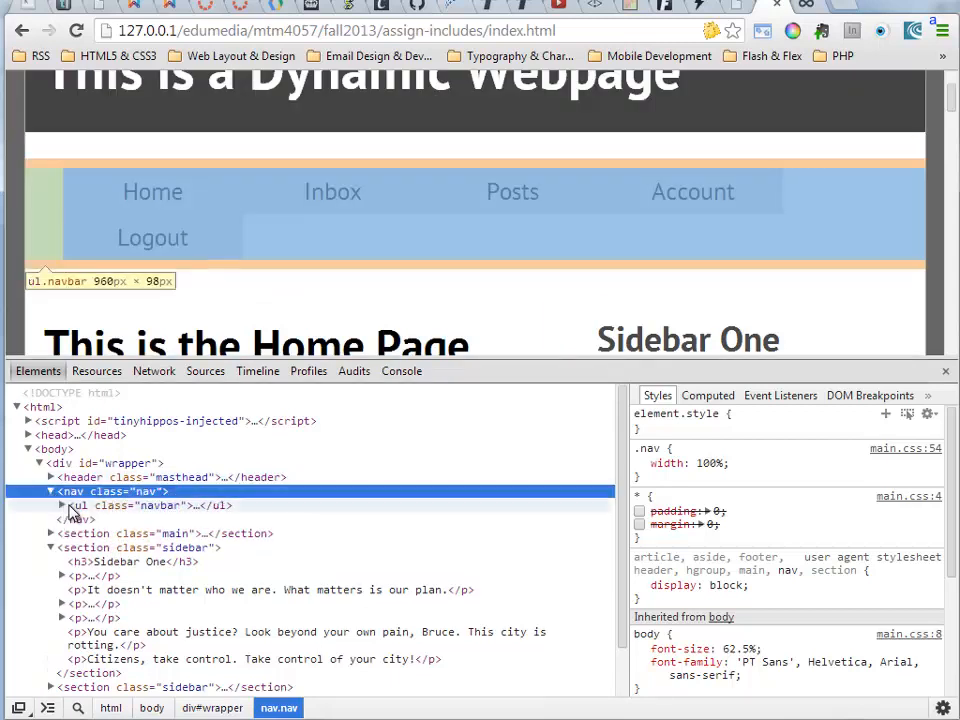
{"action": "mouse_move", "coordinate": [80, 512]}
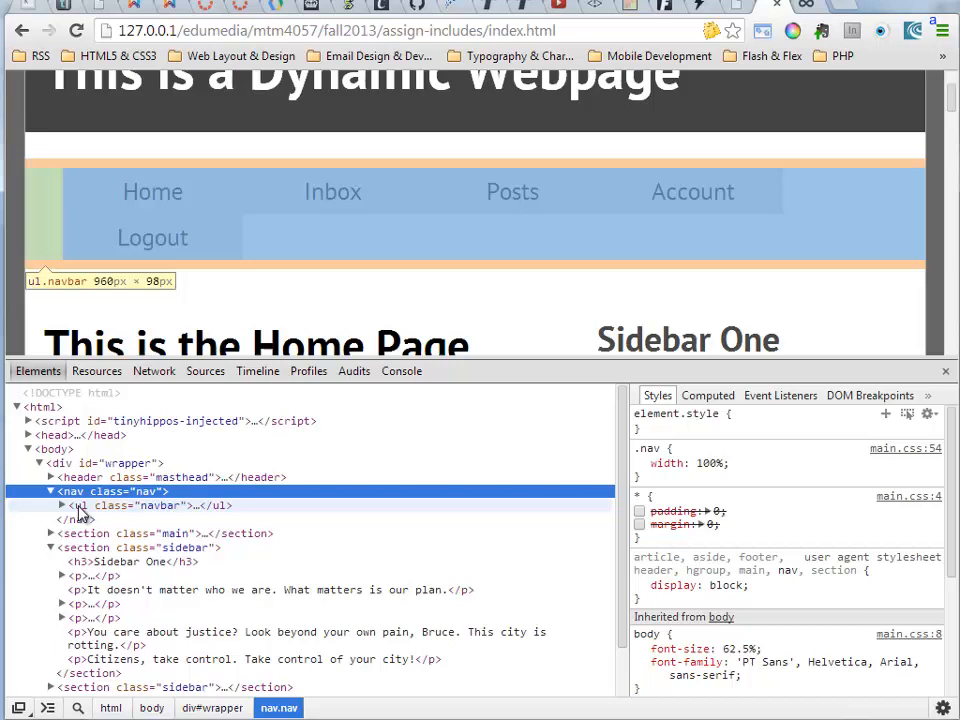
{"action": "left_click", "coordinate": [60, 504]}
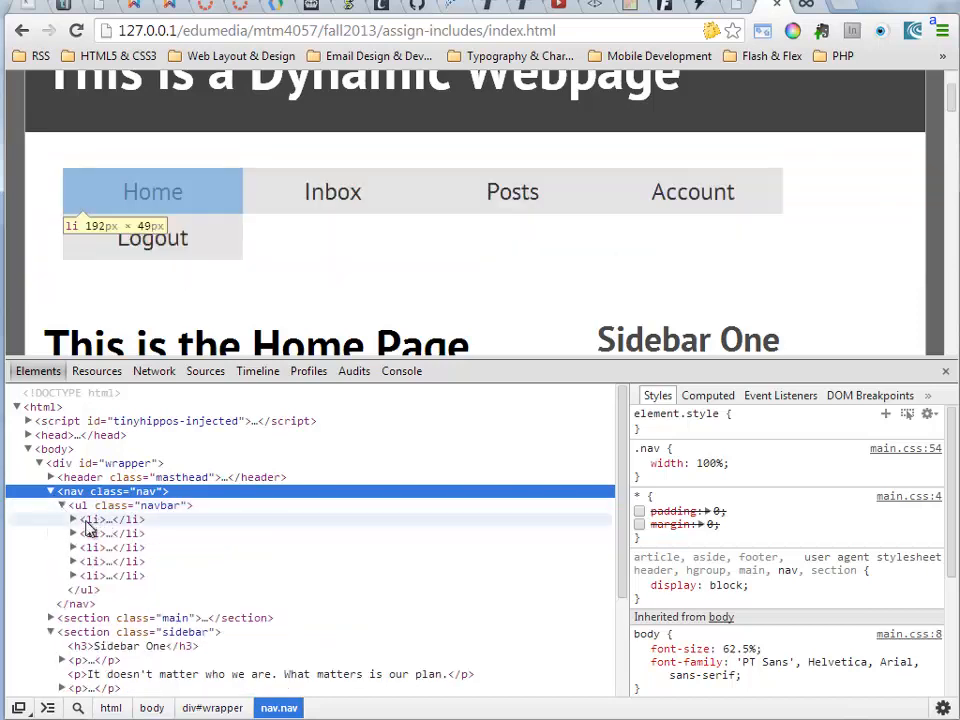
{"action": "left_click", "coordinate": [72, 520]}
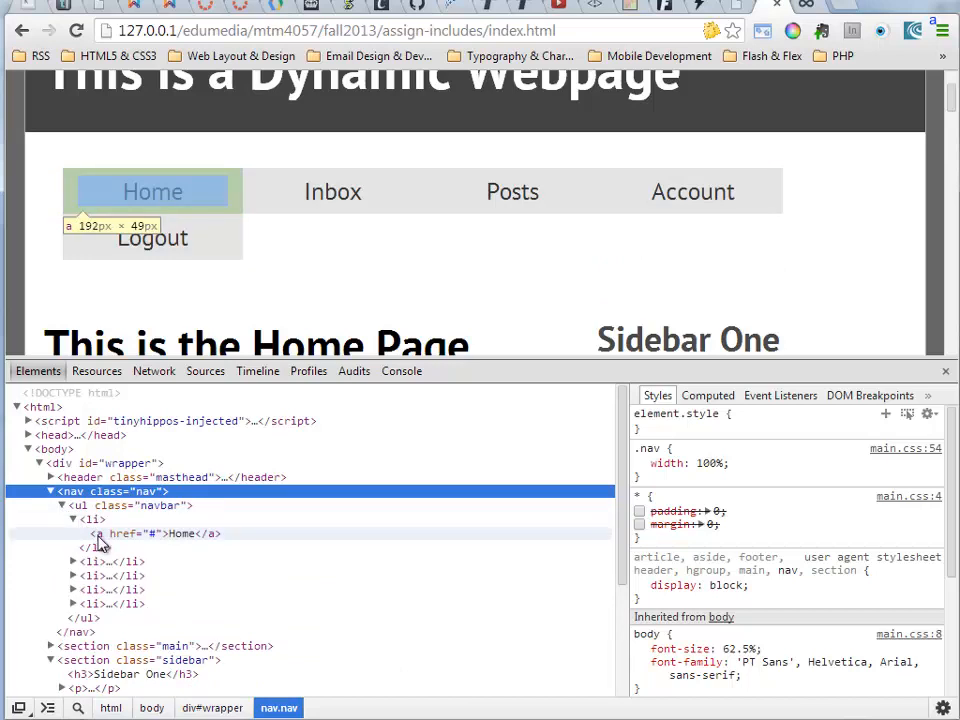
{"action": "mouse_move", "coordinate": [96, 536]}
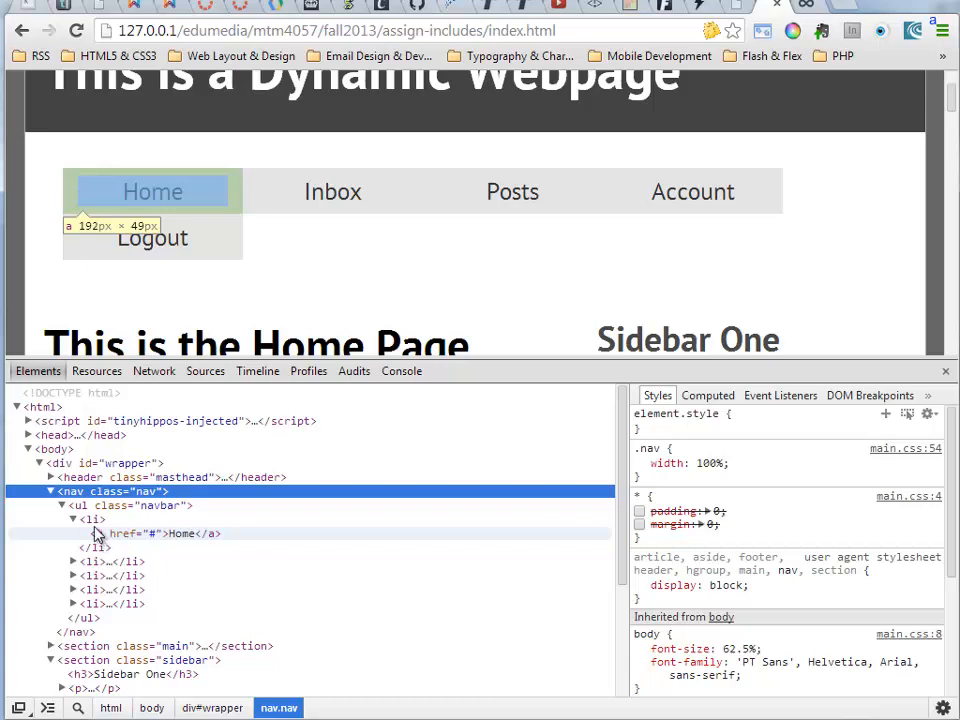
{"action": "left_click", "coordinate": [92, 520]}
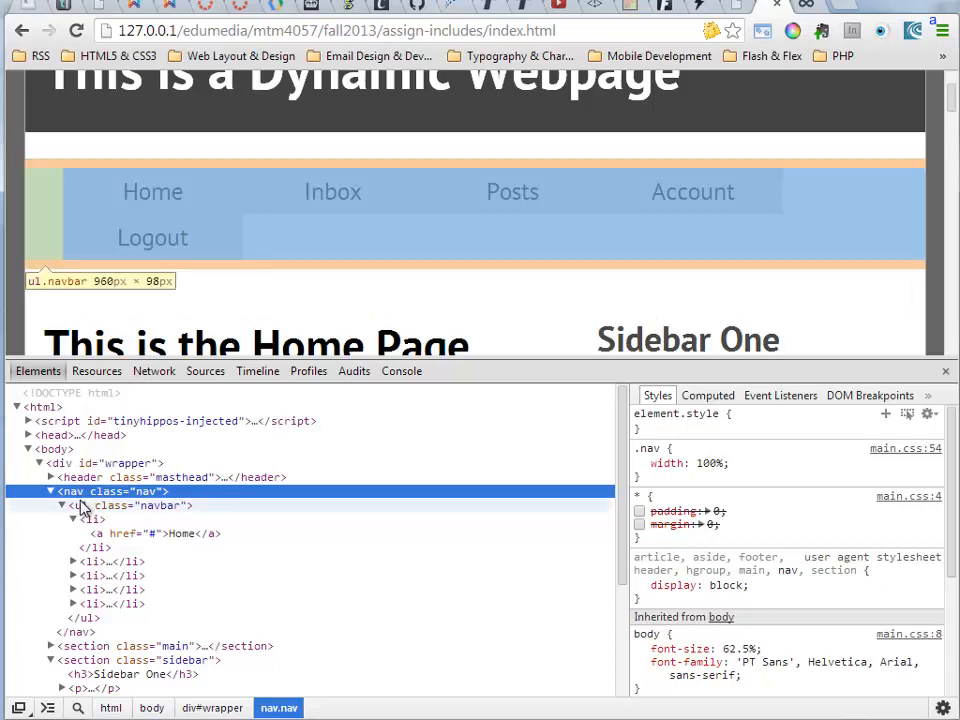
{"action": "left_click", "coordinate": [42, 492]}
{"action": "type", "text": "jhgjhgjhgjgjhgjhg"}
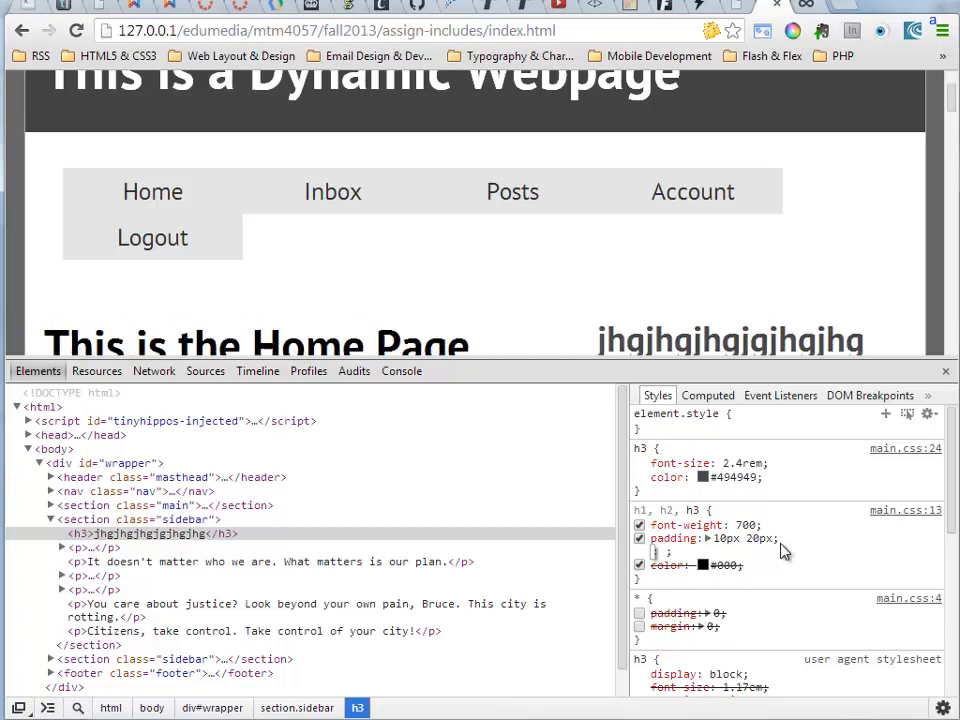
- Add a 'border: 1px solid red' declaration to the h1, h2, h3 heading rule
{"action": "type", "text": "border: 1px solid red;"}
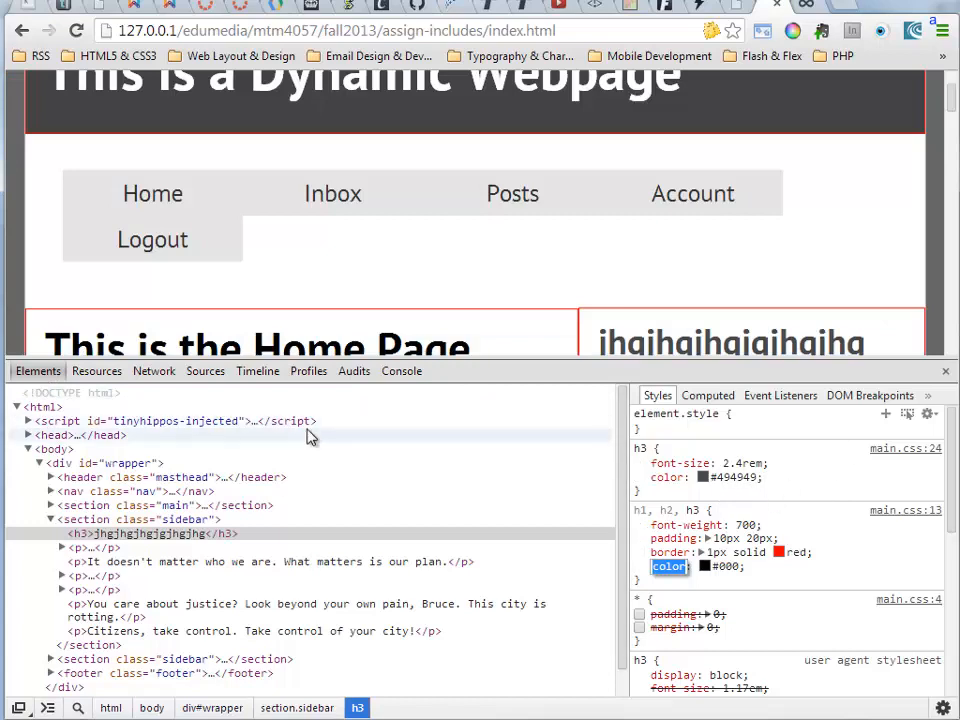
- Show the Network panel and reload the page to capture index.html, main.css, fonts and script requests
{"action": "left_click", "coordinate": [154, 370]}
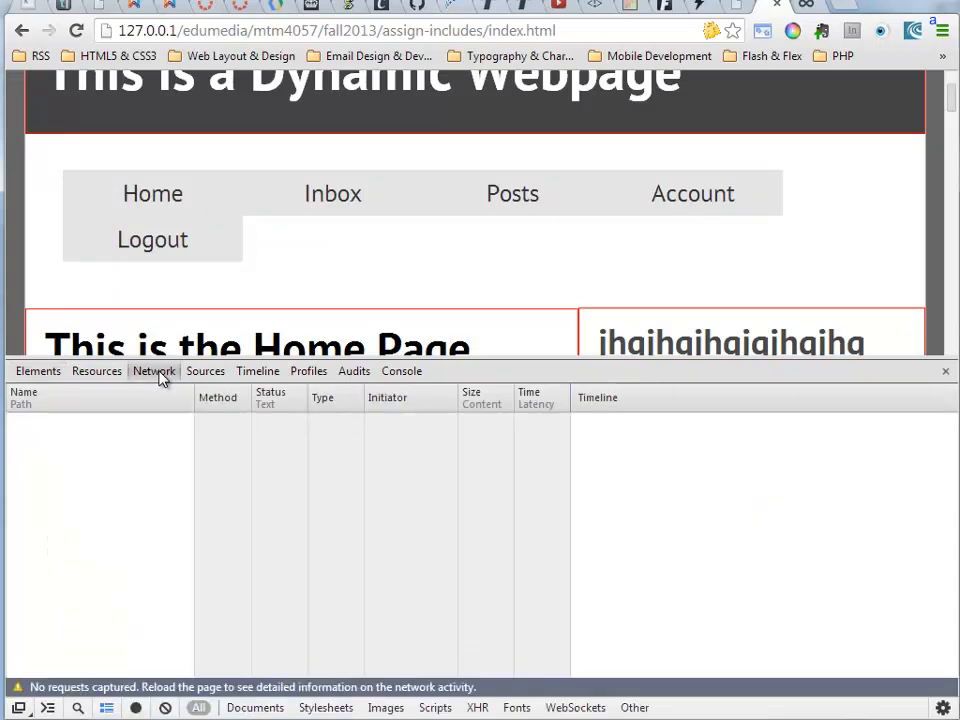
{"action": "mouse_move", "coordinate": [144, 556]}
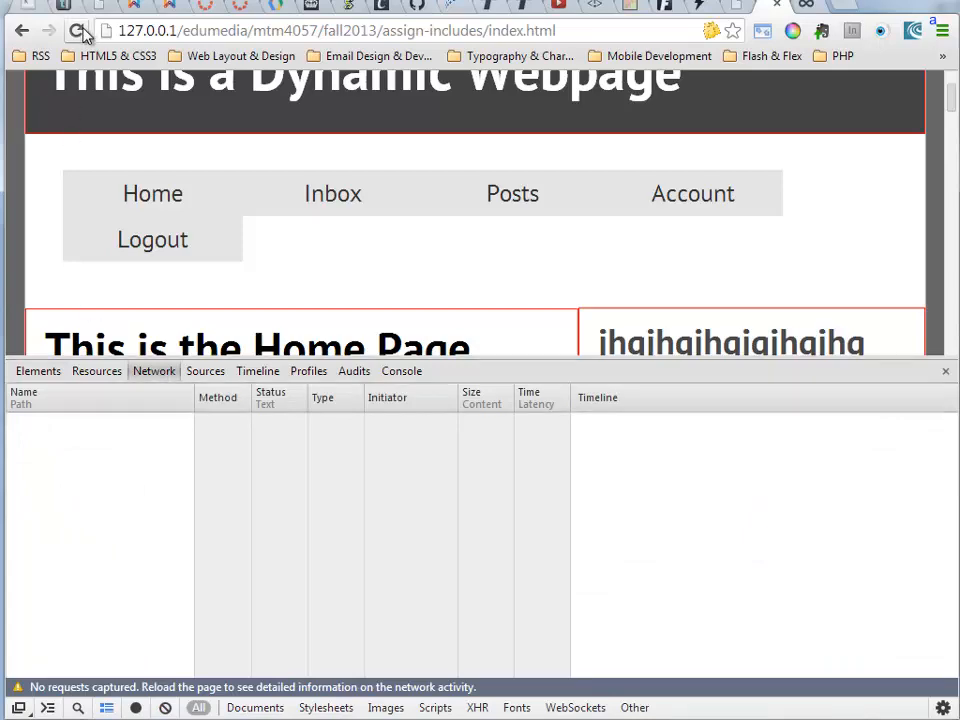
{"action": "left_click", "coordinate": [76, 30]}
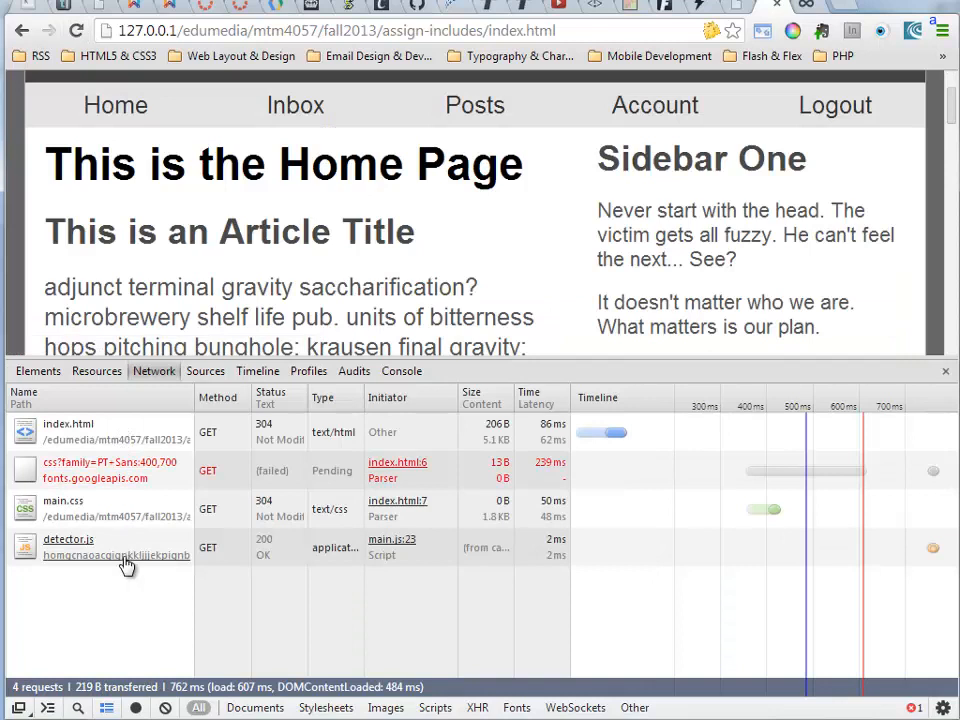
{"action": "mouse_move", "coordinate": [122, 544]}
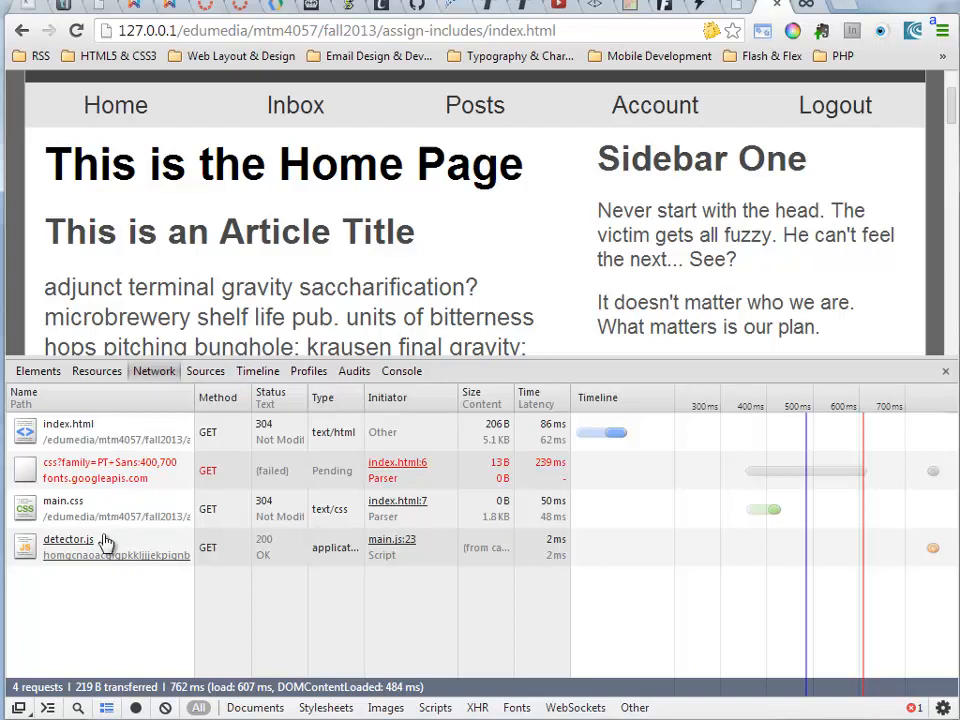
{"action": "mouse_move", "coordinate": [84, 460]}
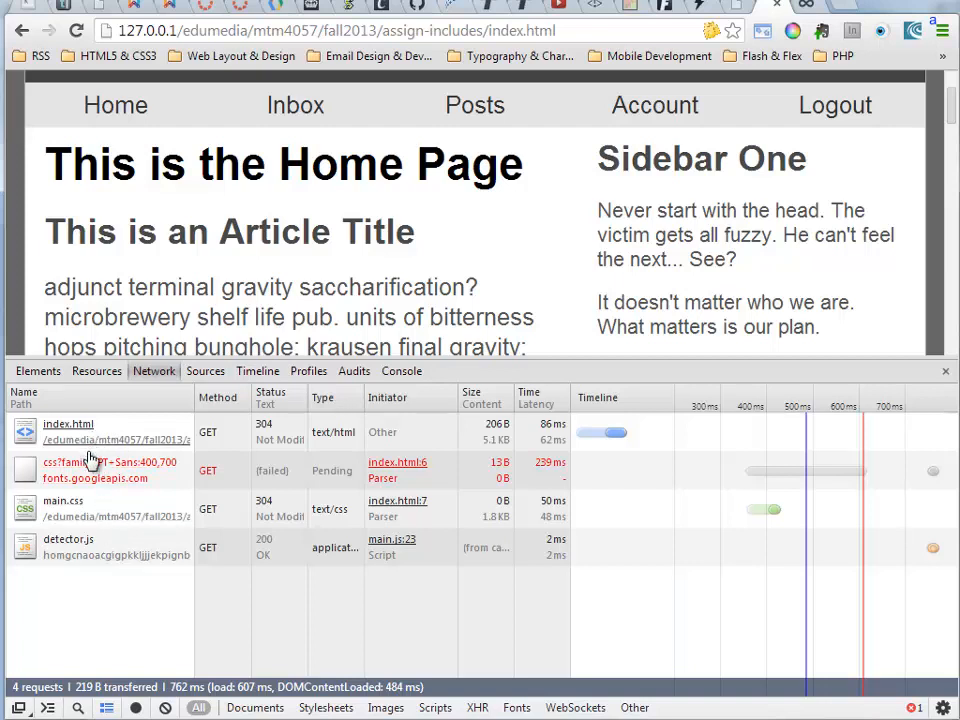
{"action": "mouse_move", "coordinate": [84, 490]}
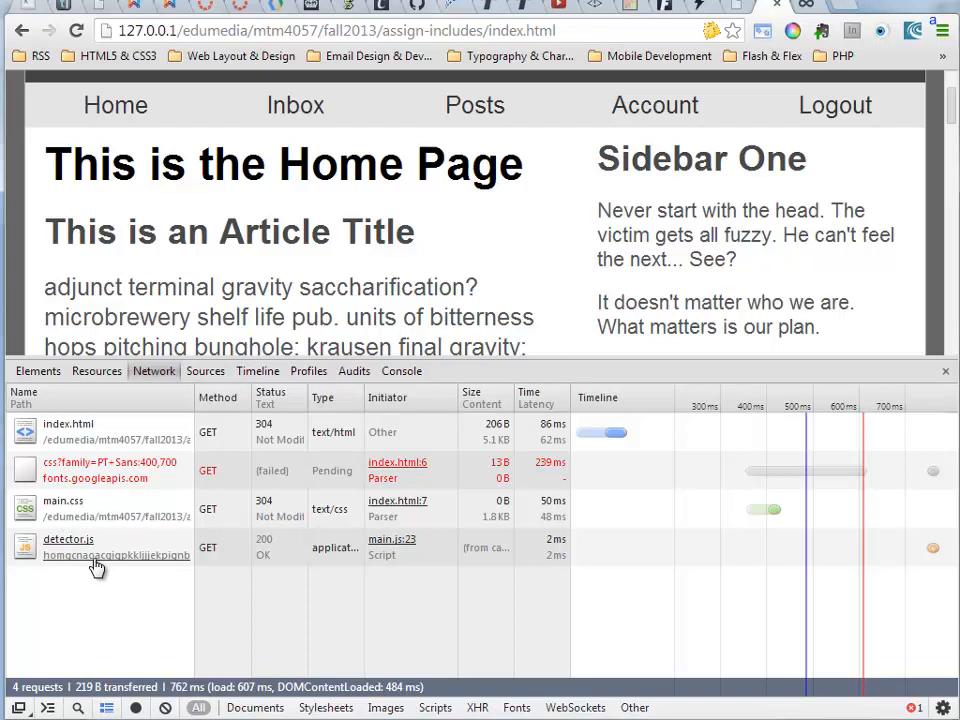
{"action": "mouse_move", "coordinate": [90, 542]}
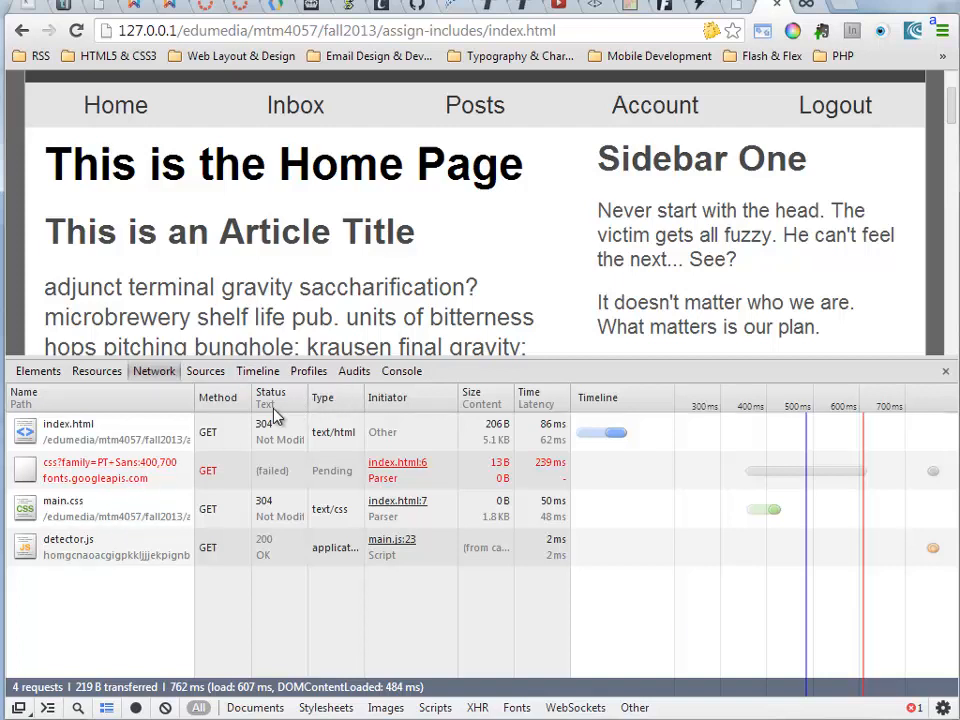
{"action": "mouse_move", "coordinate": [272, 558]}
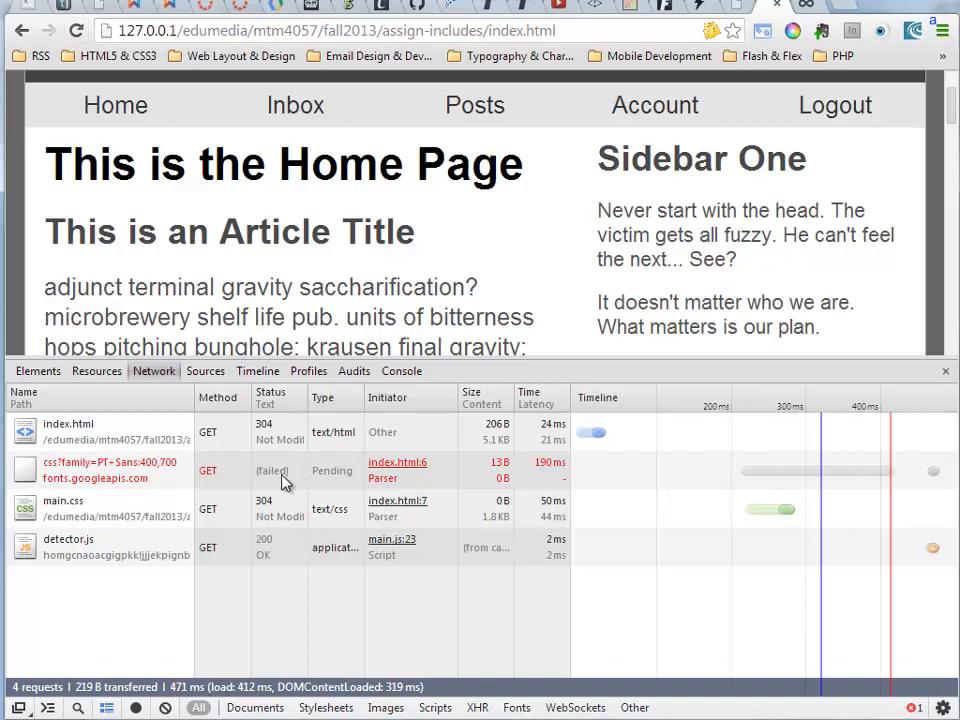
{"action": "mouse_move", "coordinate": [396, 488]}
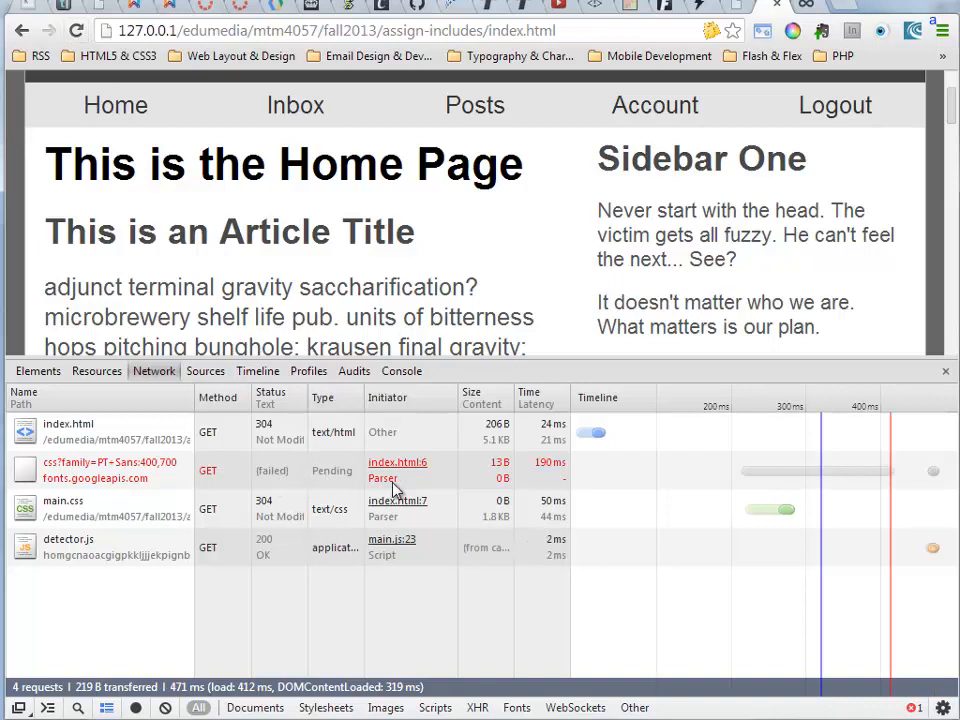
{"action": "mouse_move", "coordinate": [308, 564]}
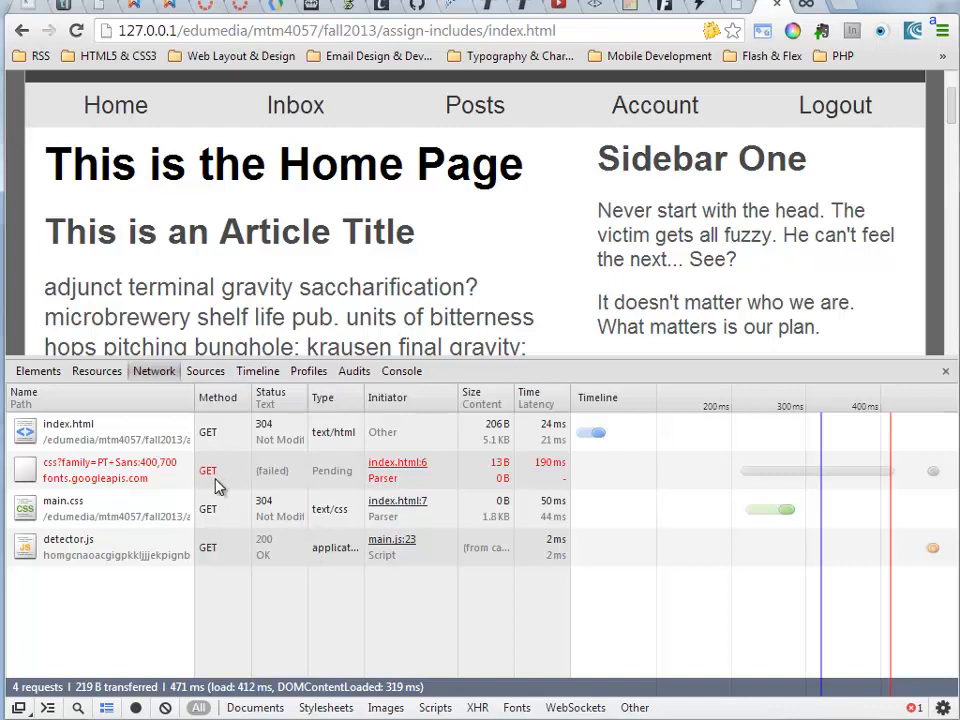
{"action": "mouse_move", "coordinate": [390, 396]}
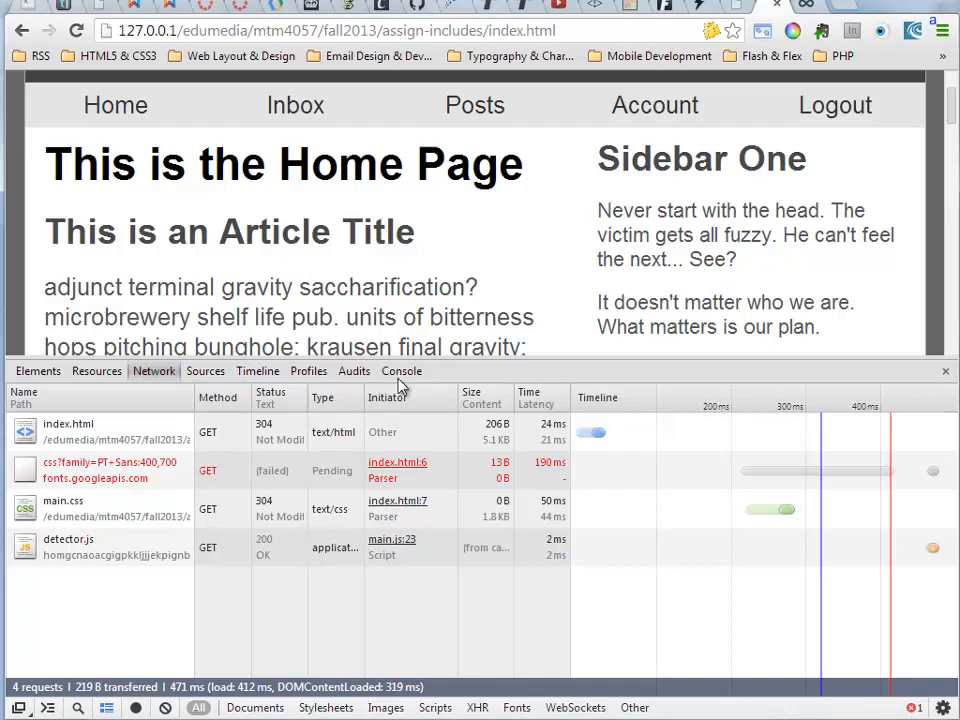
{"action": "mouse_move", "coordinate": [568, 408]}
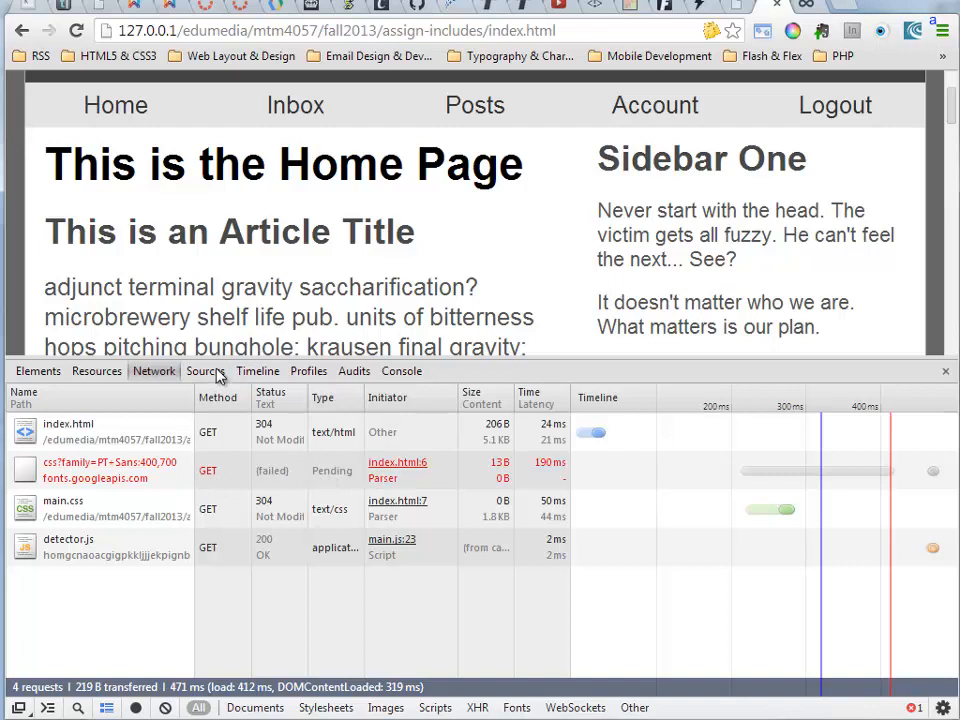
- In Sources, expand the file navigator and load main.css from the fall2013 folder
{"action": "left_click", "coordinate": [204, 370]}
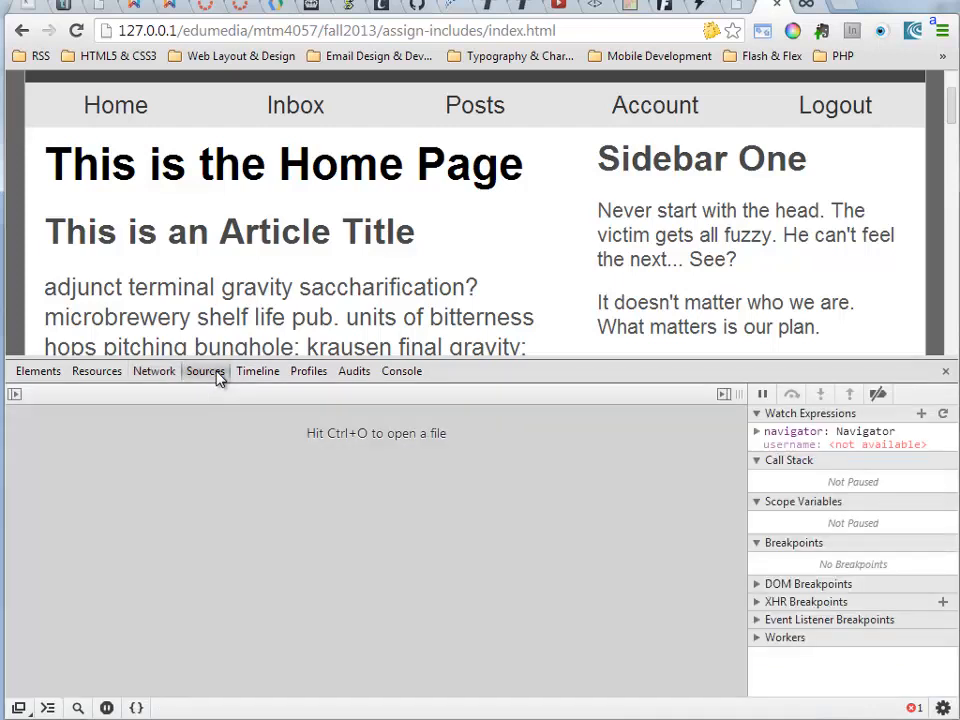
{"action": "mouse_move", "coordinate": [156, 436]}
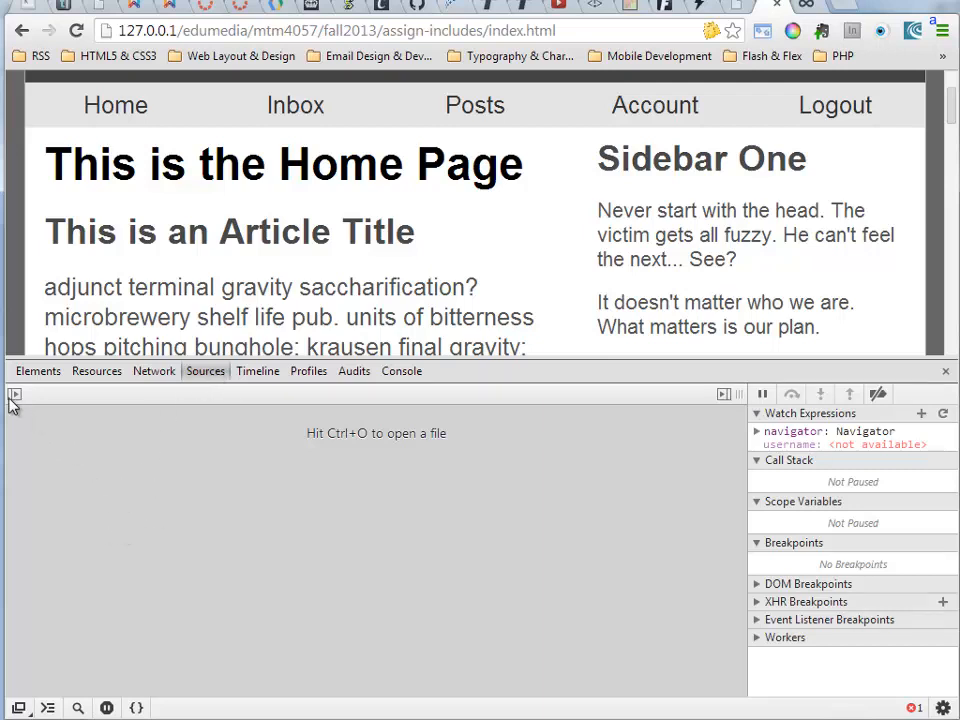
{"action": "left_click", "coordinate": [14, 392]}
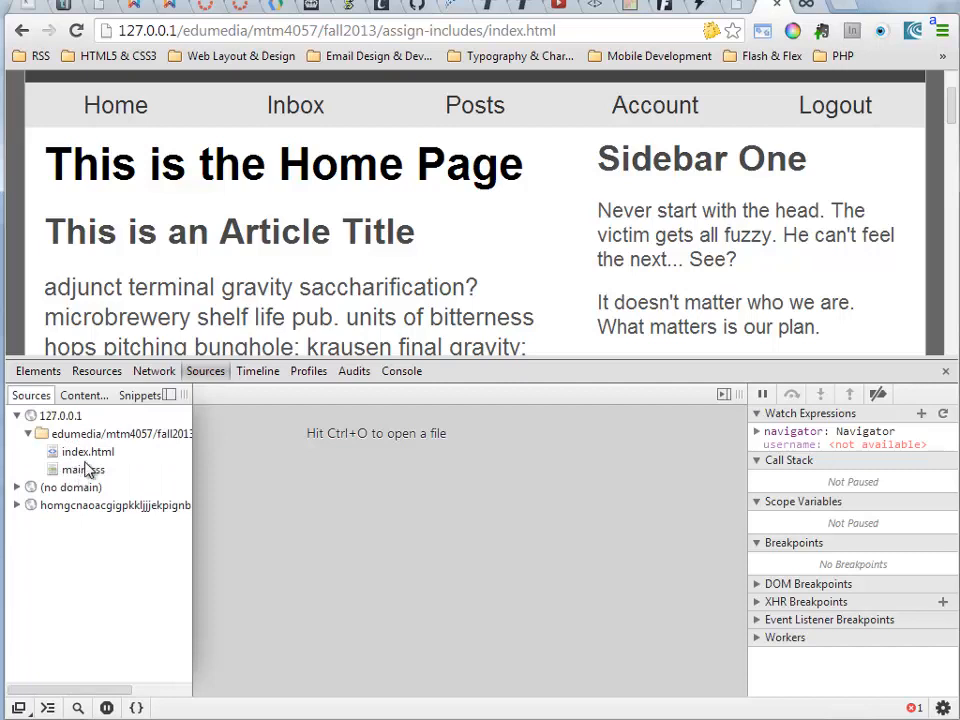
{"action": "left_click", "coordinate": [80, 468]}
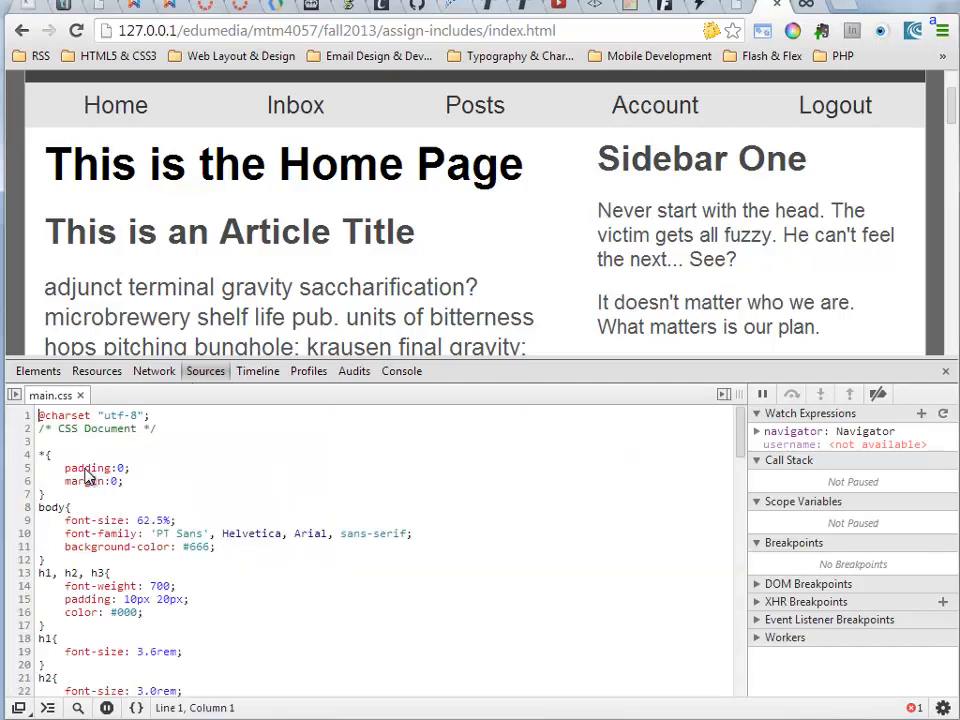
{"action": "mouse_move", "coordinate": [156, 626]}
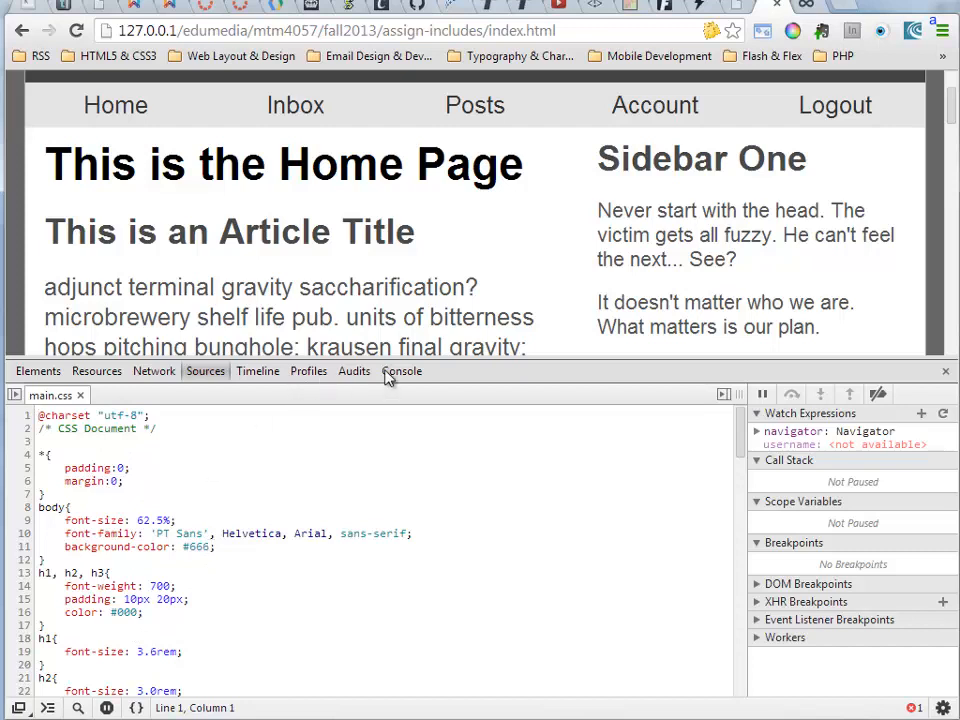
- Run document.querySelector(".nav").style.backgroundColor="red"; in the Console, returning "red"
{"action": "left_click", "coordinate": [402, 370]}
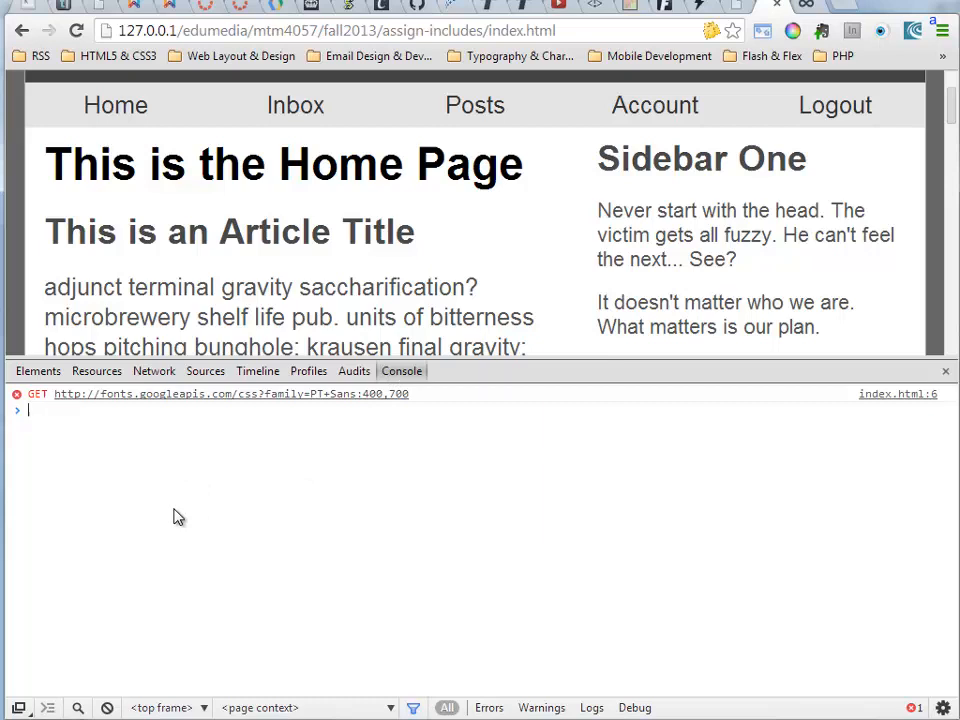
{"action": "type", "text": "document"}
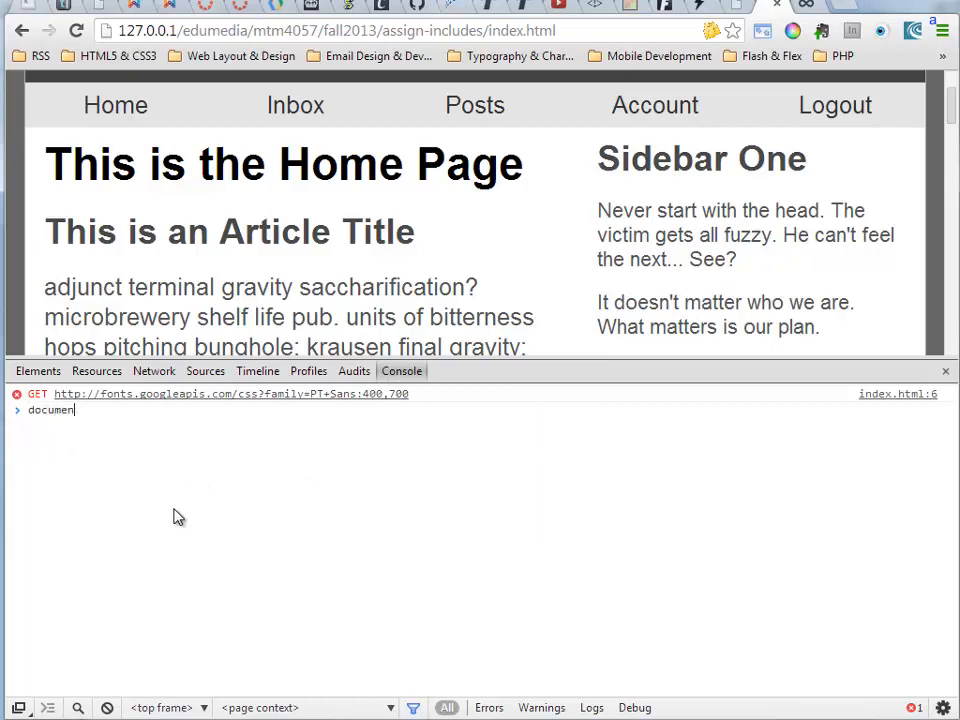
{"action": "type", "text": ".querySelector(\""}
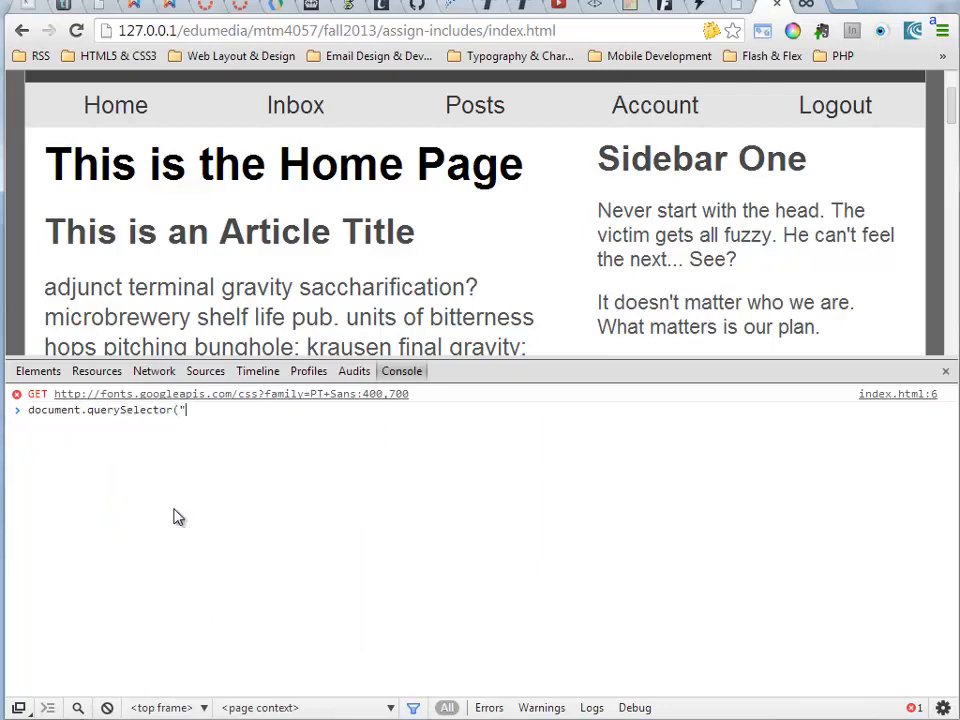
{"action": "type", "text": ".nav"}
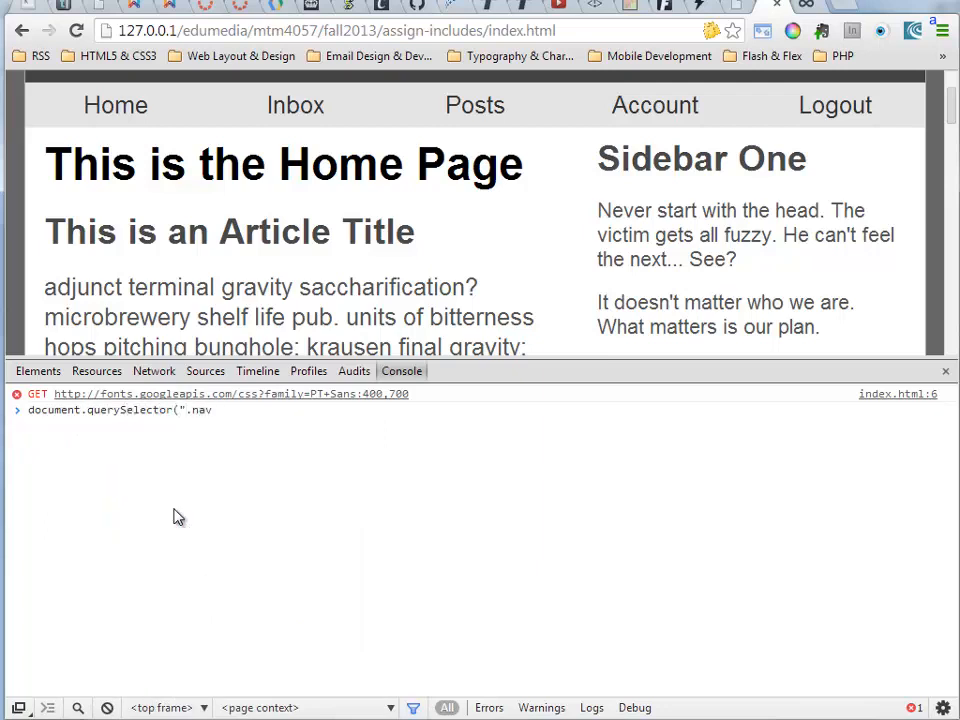
{"action": "type", "text": "\")"}
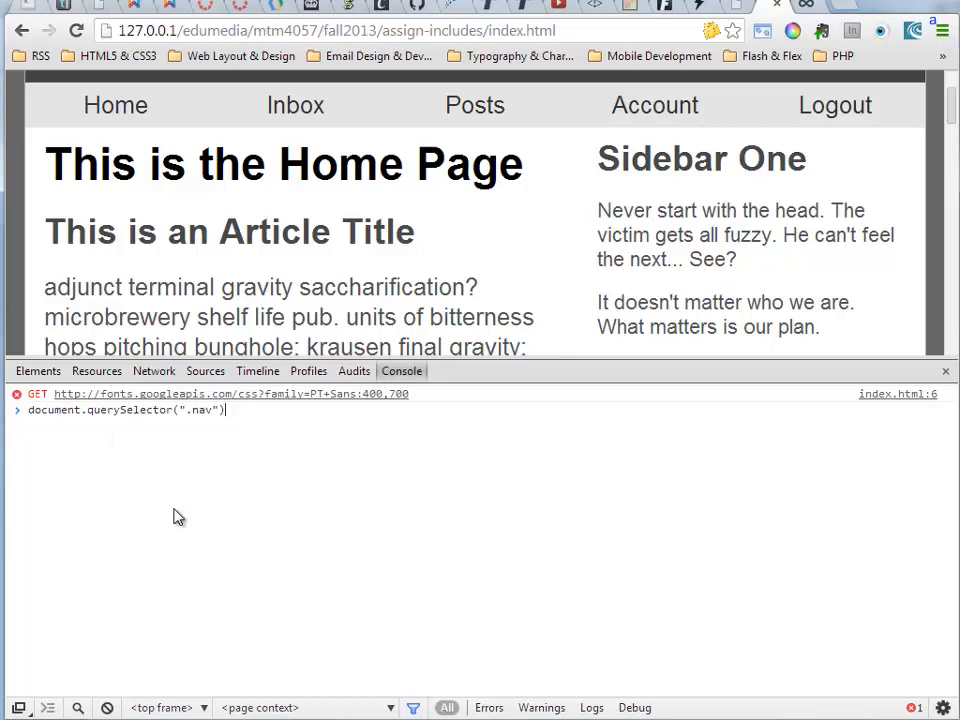
{"action": "type", "text": ".style.backgroun"}
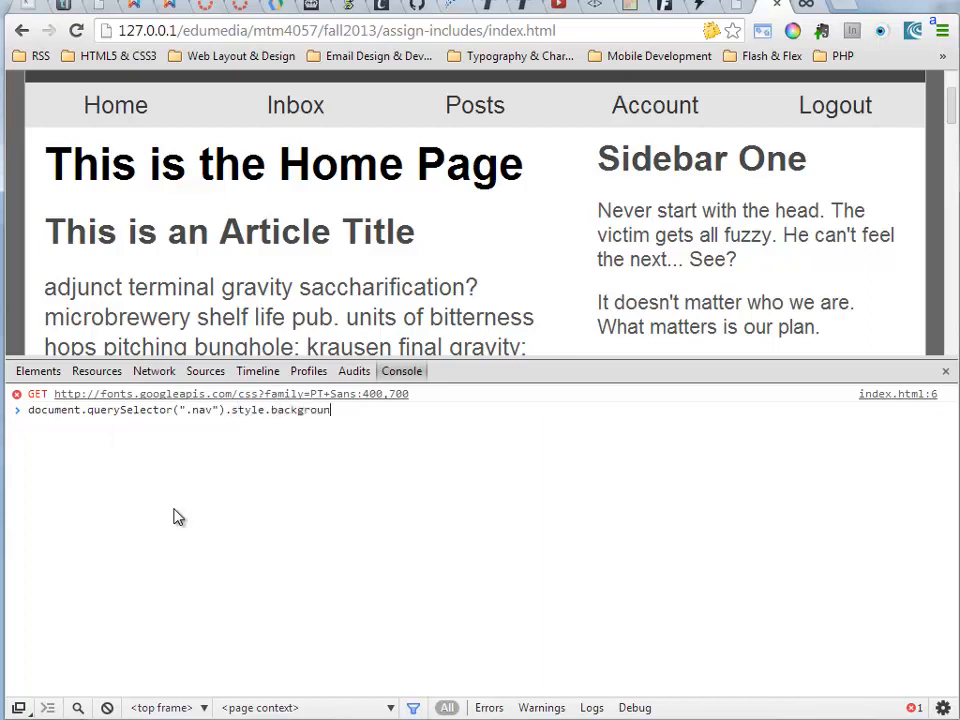
{"action": "type", "text": "dColor="}
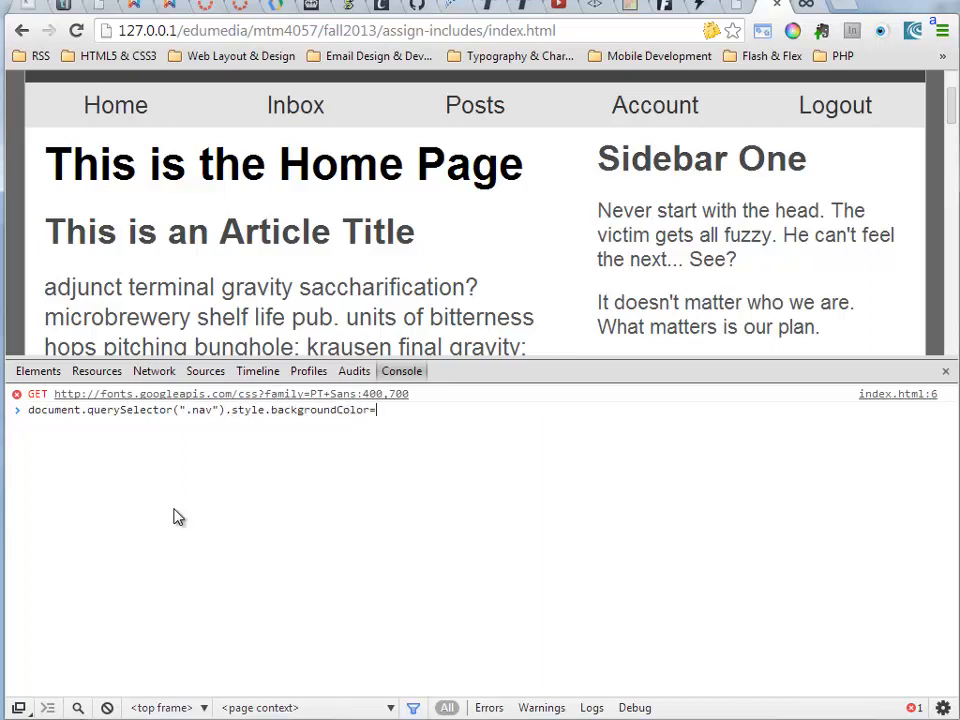
{"action": "type", "text": "\"red\";"}
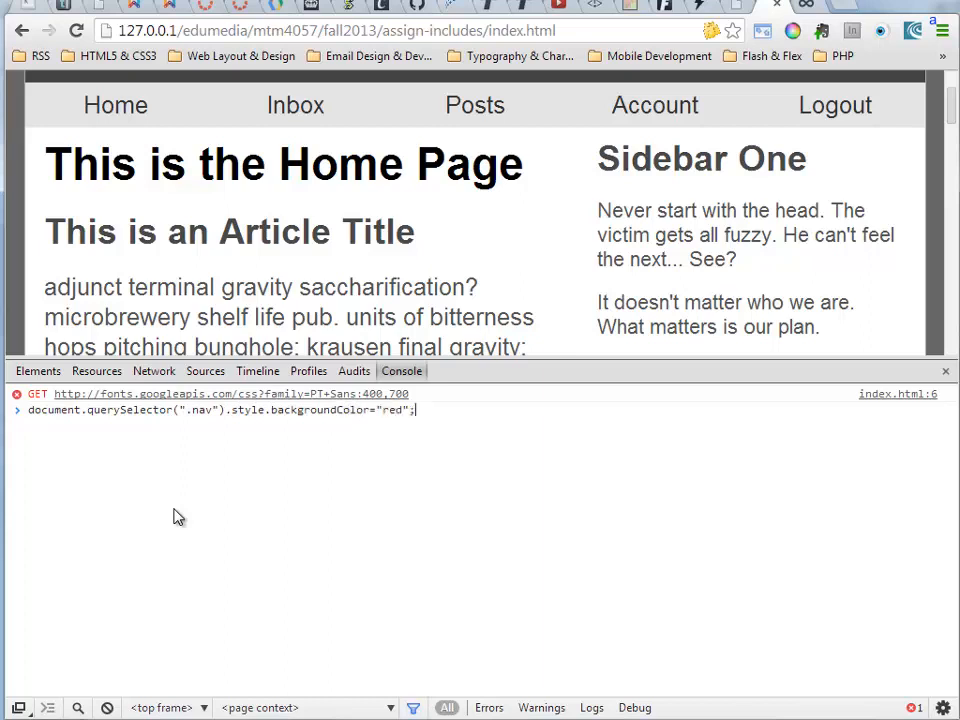
{"action": "key", "text": "Enter"}
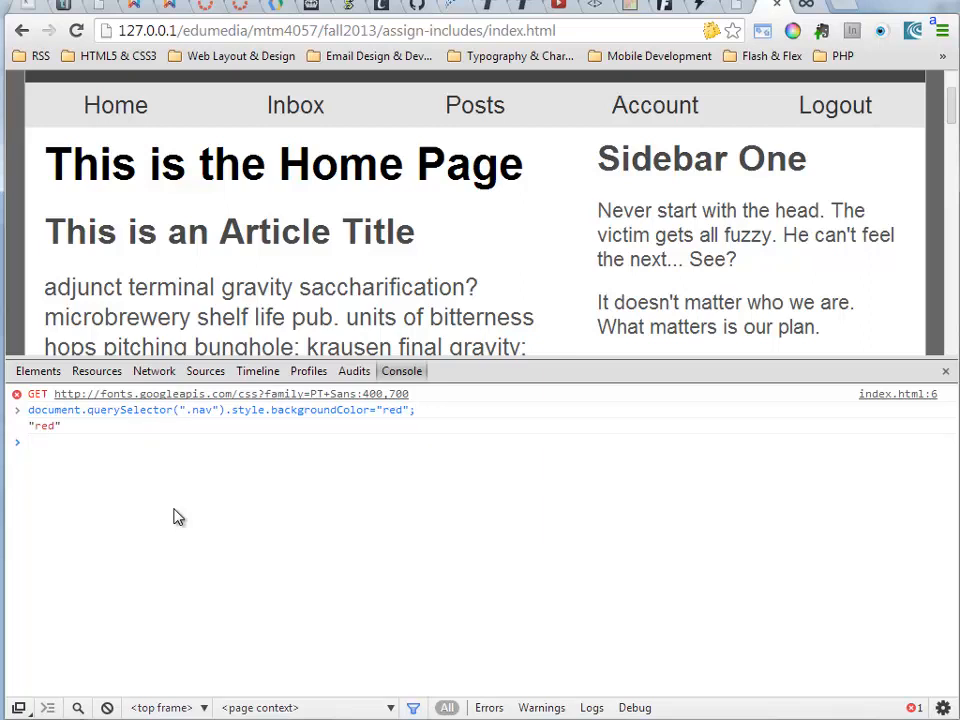
{"action": "mouse_move", "coordinate": [100, 410]}
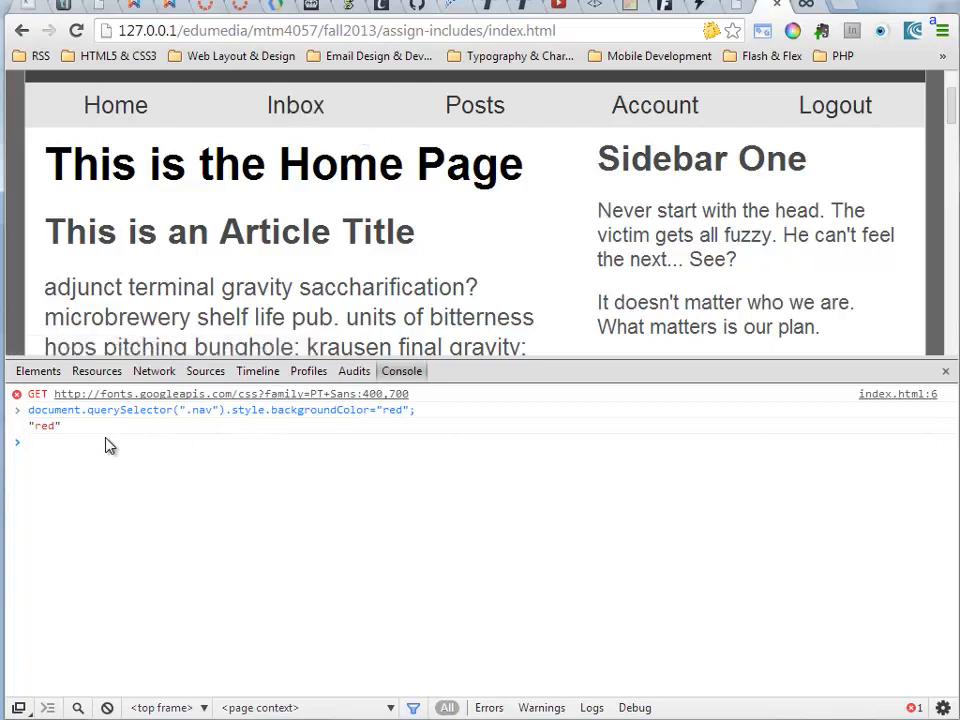
{"action": "mouse_move", "coordinate": [90, 452]}
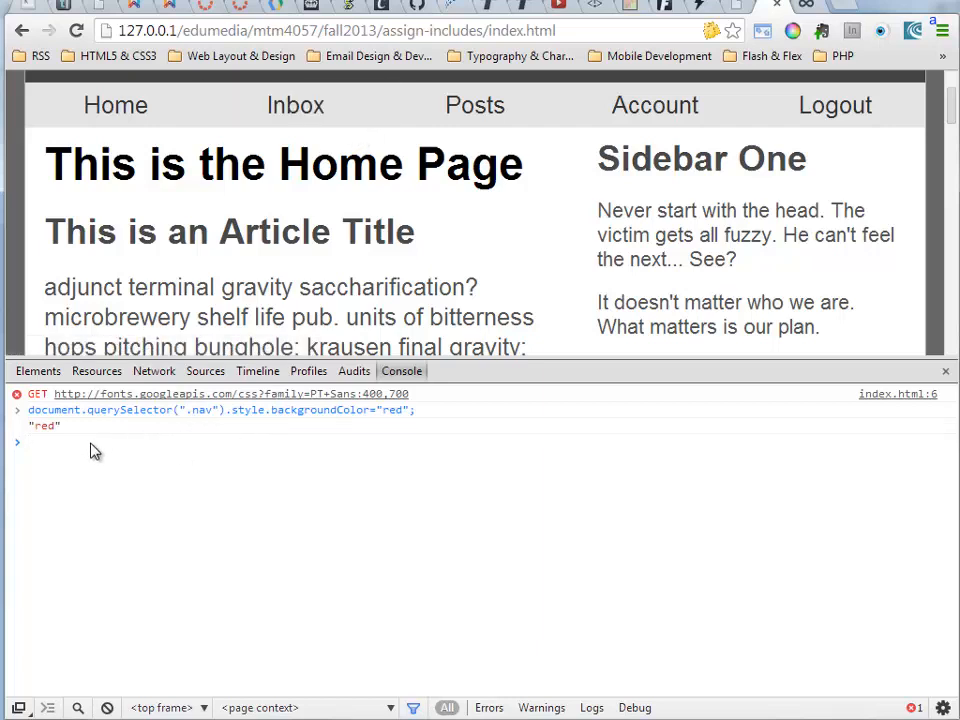
- Evaluate a malformed =3+ entry giving a syntax error, then 3+4 returning 7
{"action": "type", "text": "cons"}
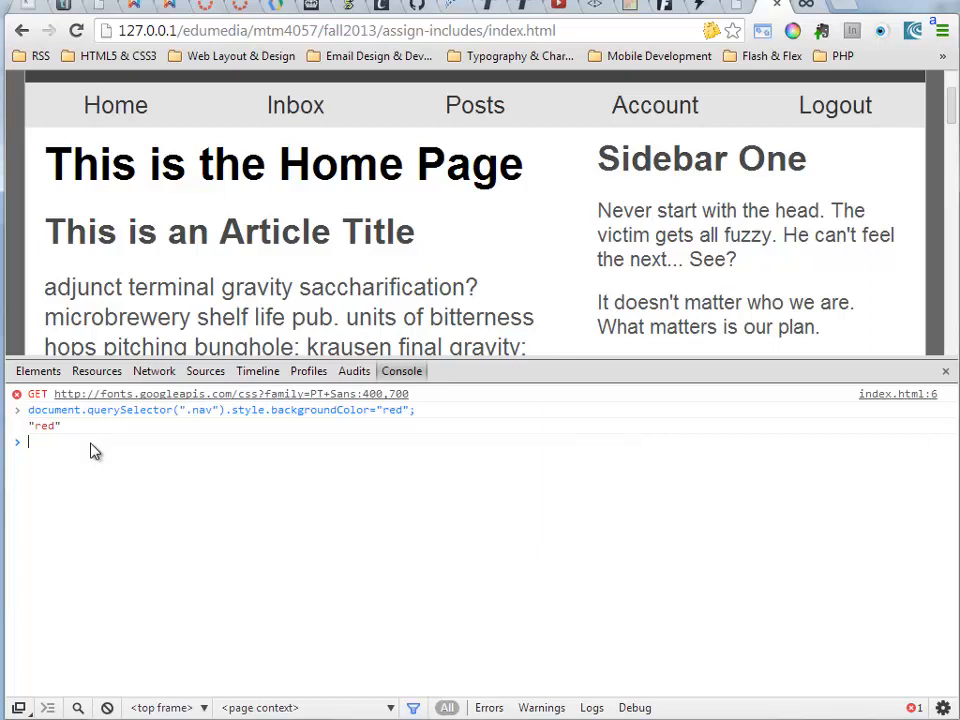
{"action": "type", "text": "=3+"}
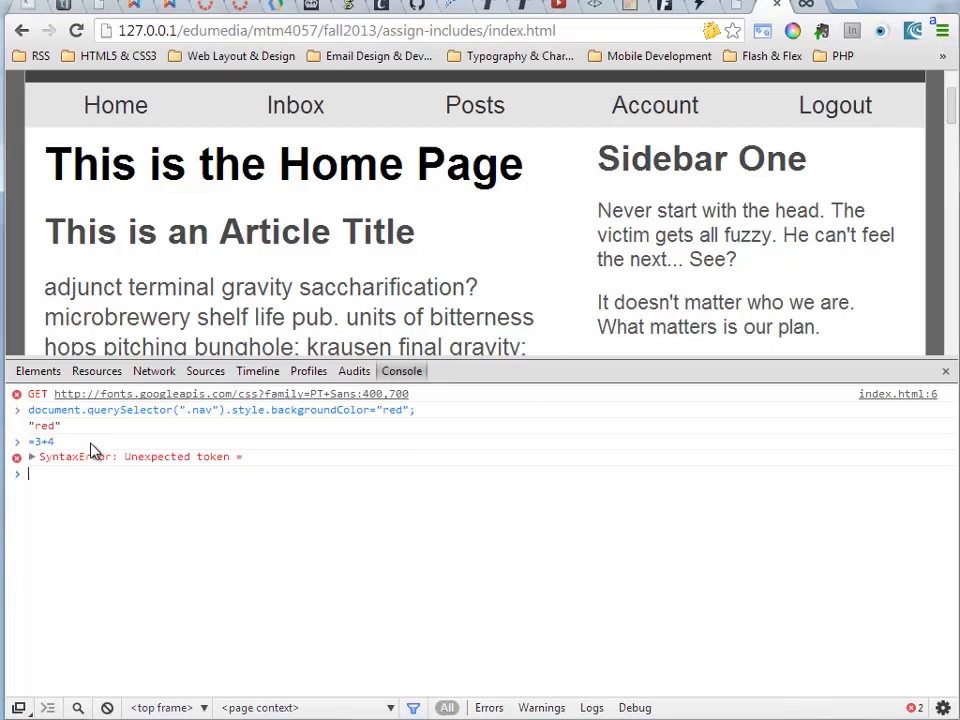
{"action": "type", "text": "3+4"}
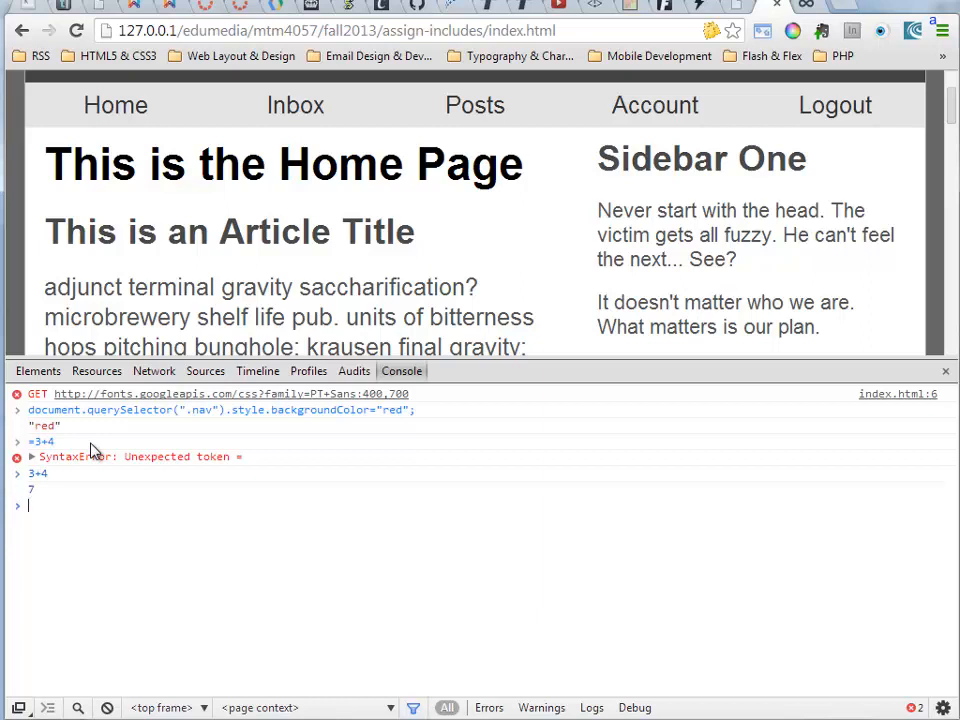
{"action": "mouse_move", "coordinate": [40, 508]}
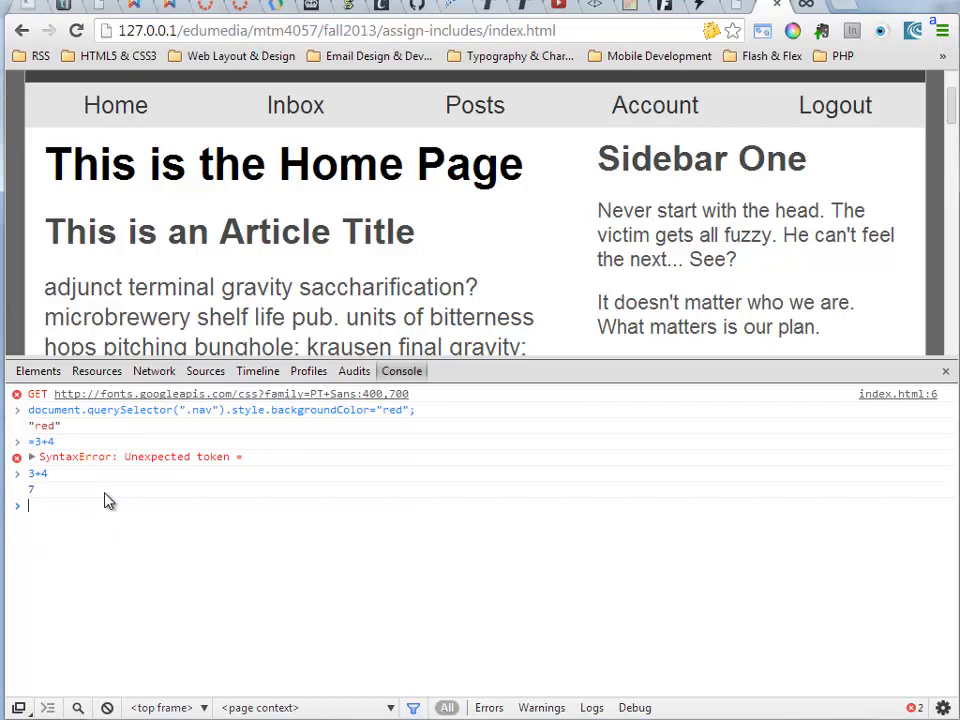
{"action": "mouse_move", "coordinate": [132, 508]}
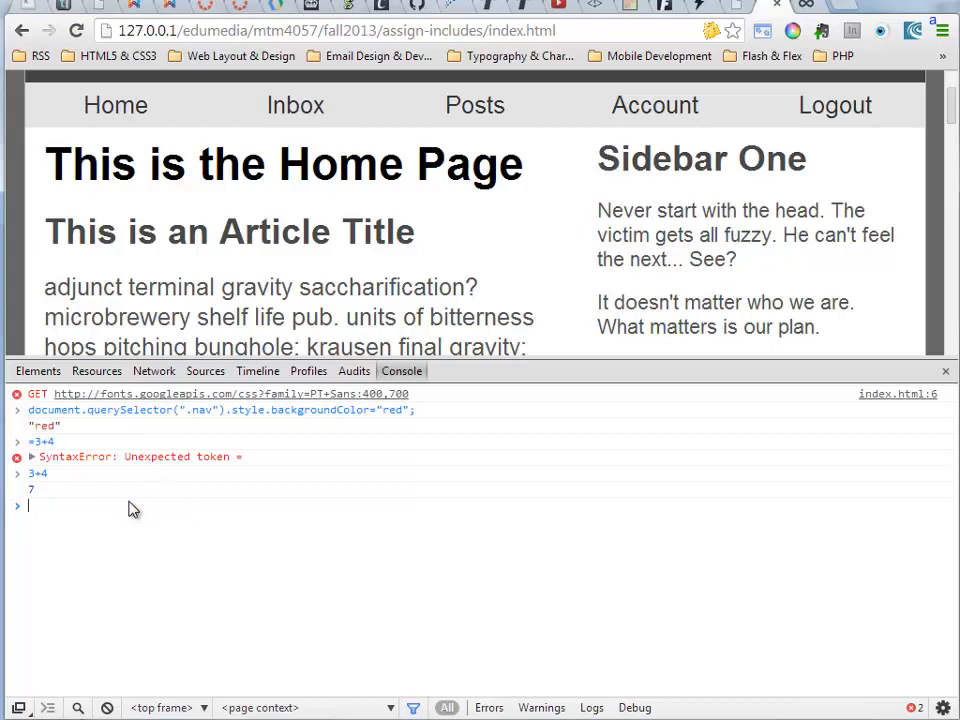
{"action": "mouse_move", "coordinate": [38, 370]}
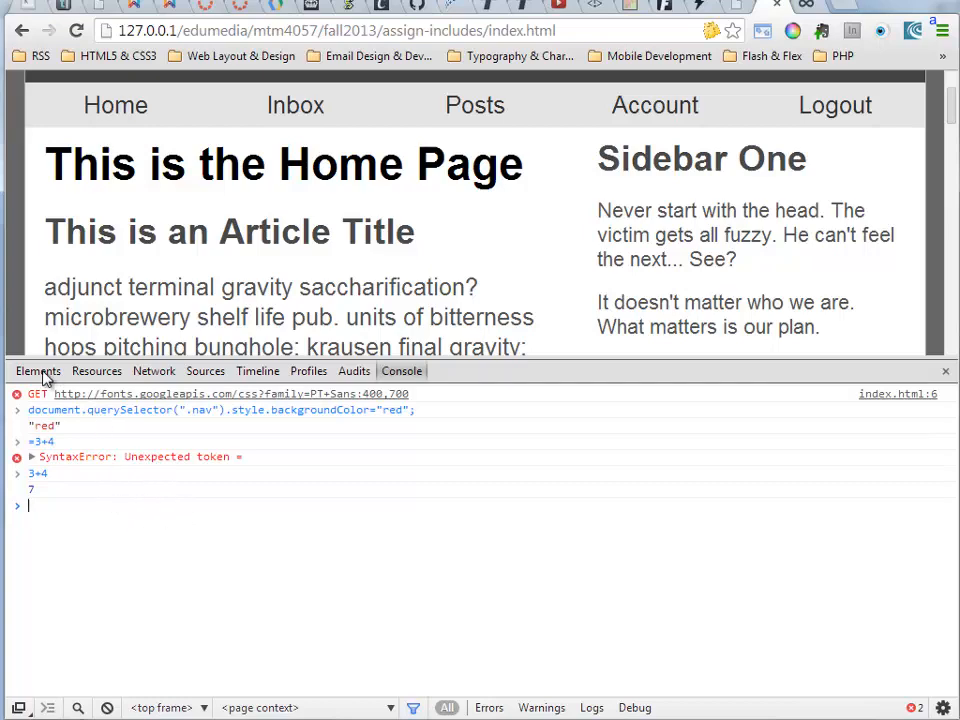
{"action": "left_click", "coordinate": [154, 370]}
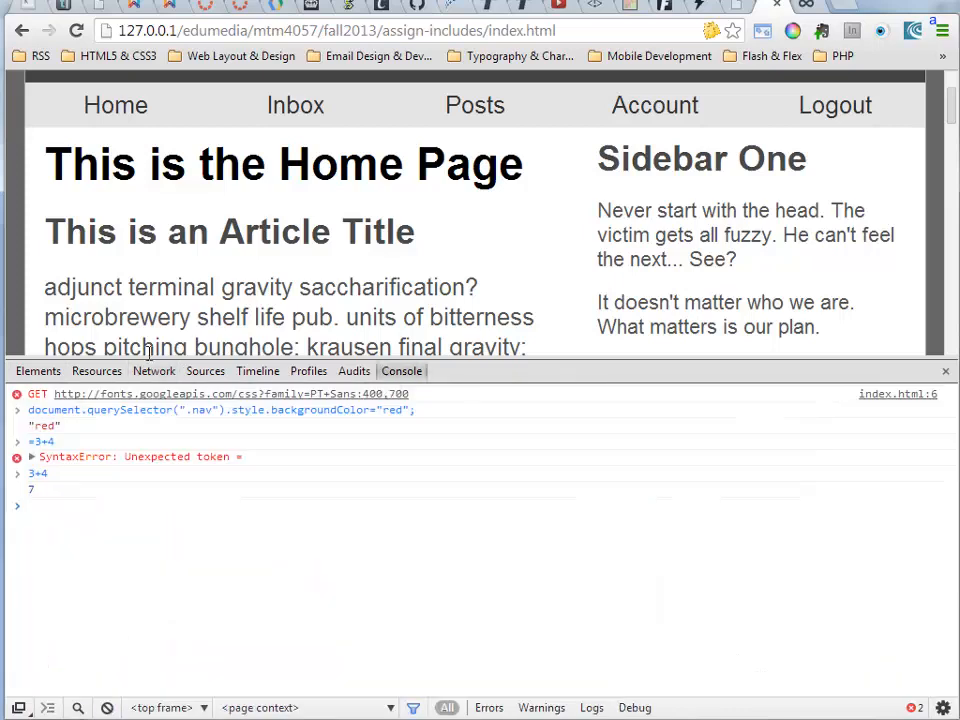
{"action": "mouse_move", "coordinate": [220, 532]}
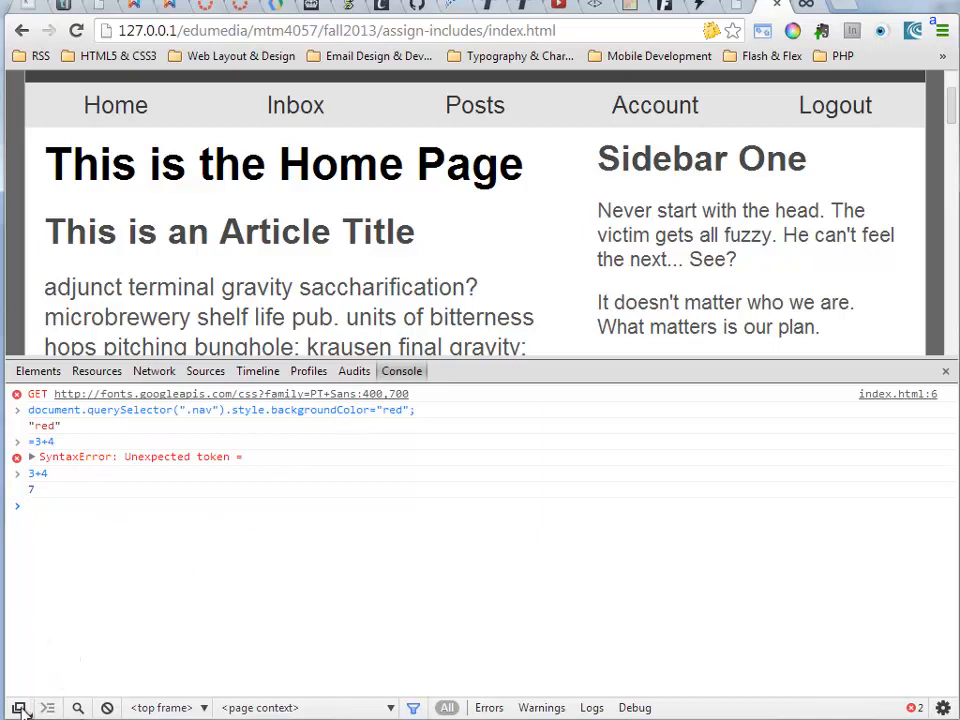
{"action": "mouse_move", "coordinate": [16, 708]}
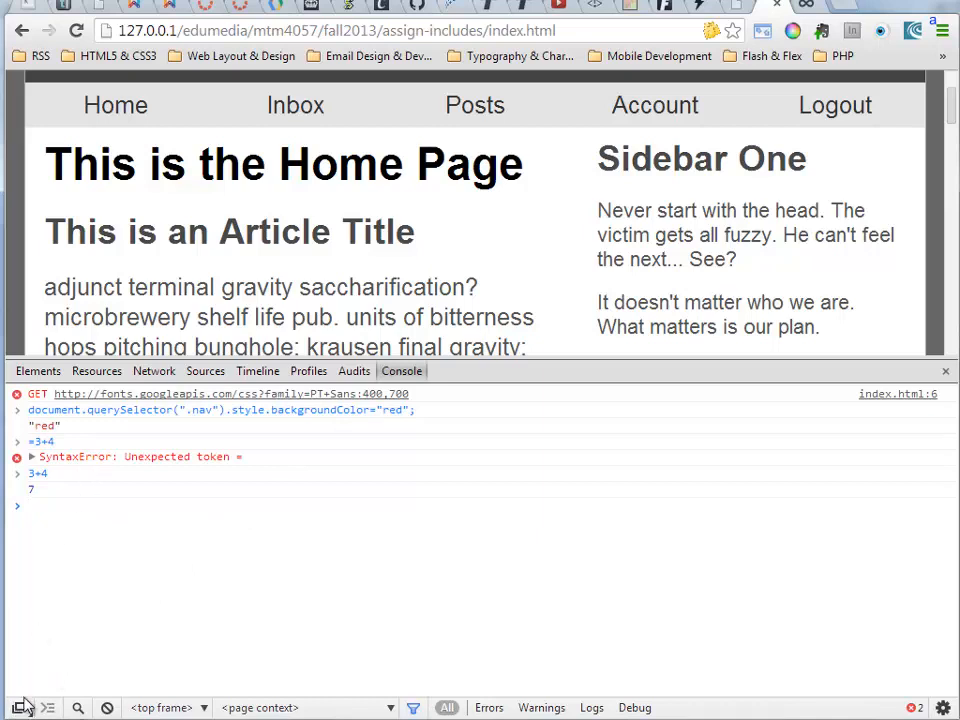
{"action": "mouse_move", "coordinate": [544, 280]}
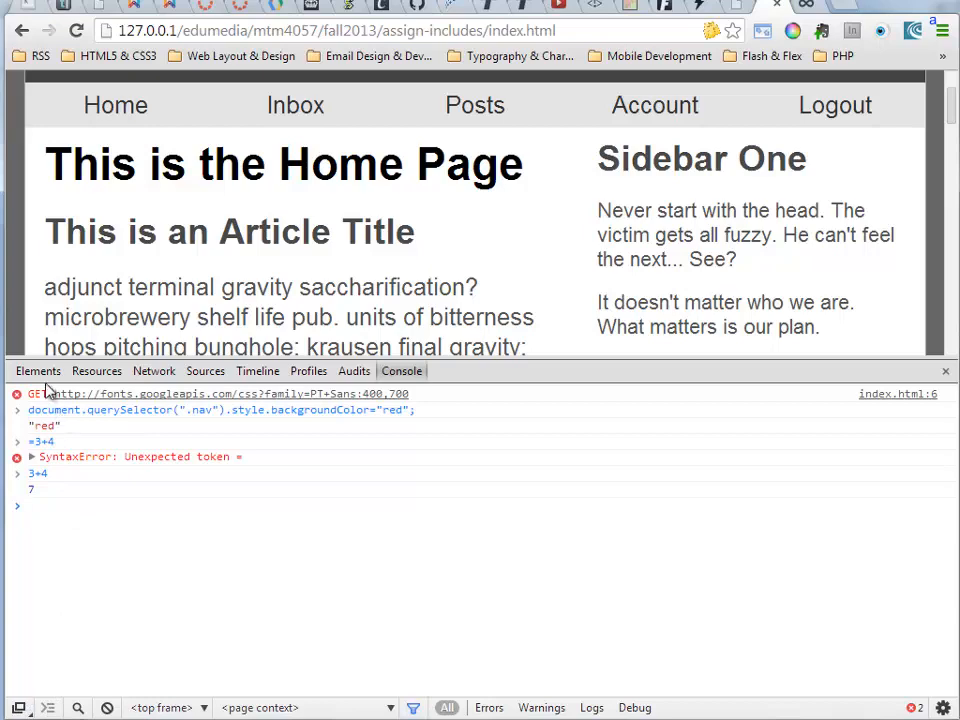
- Return to the Elements panel and select the root html element from the breadcrumb bar
{"action": "left_click", "coordinate": [38, 370]}
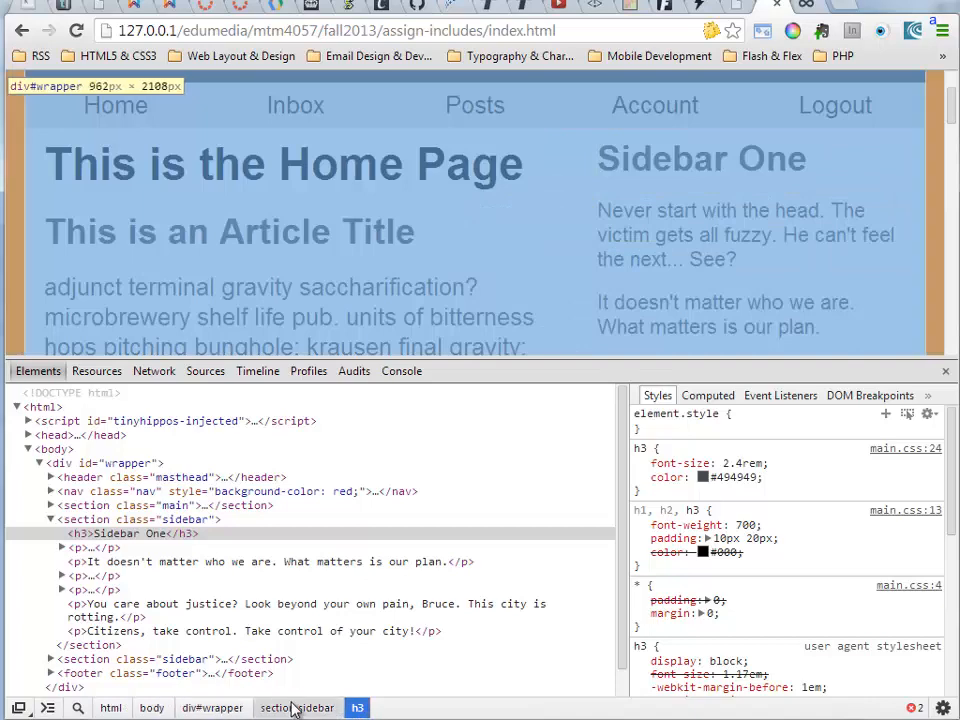
{"action": "left_click", "coordinate": [112, 708]}
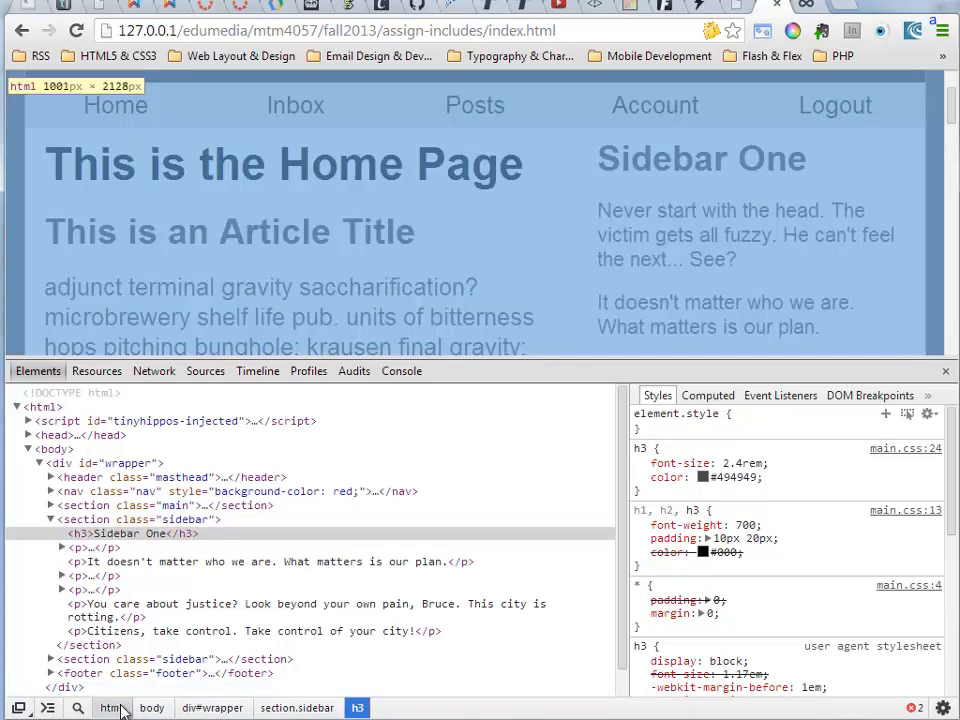